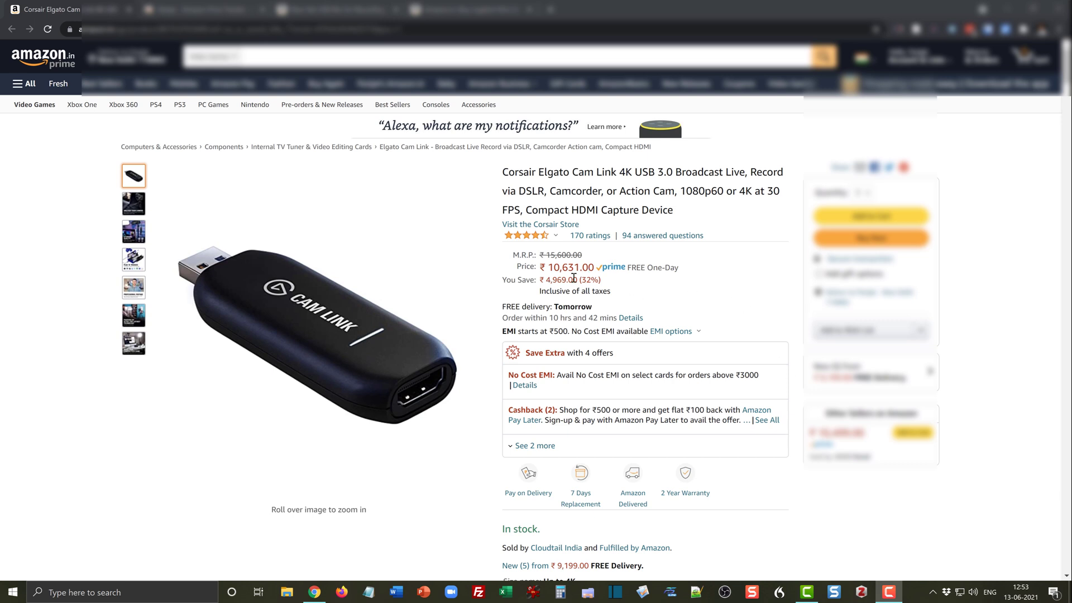
mouse_move(669, 298)
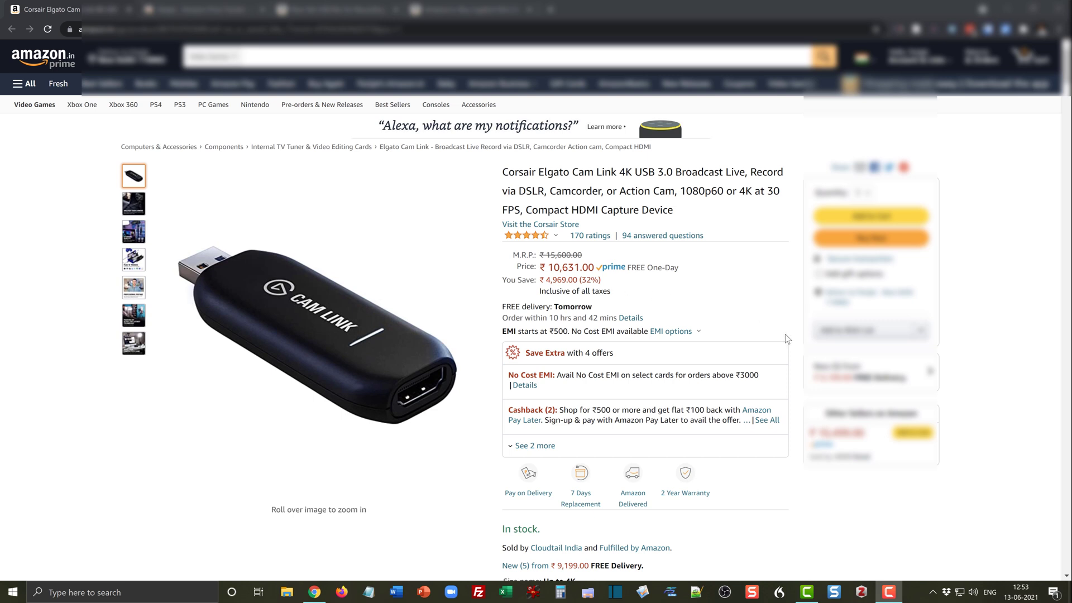
mouse_move(694, 285)
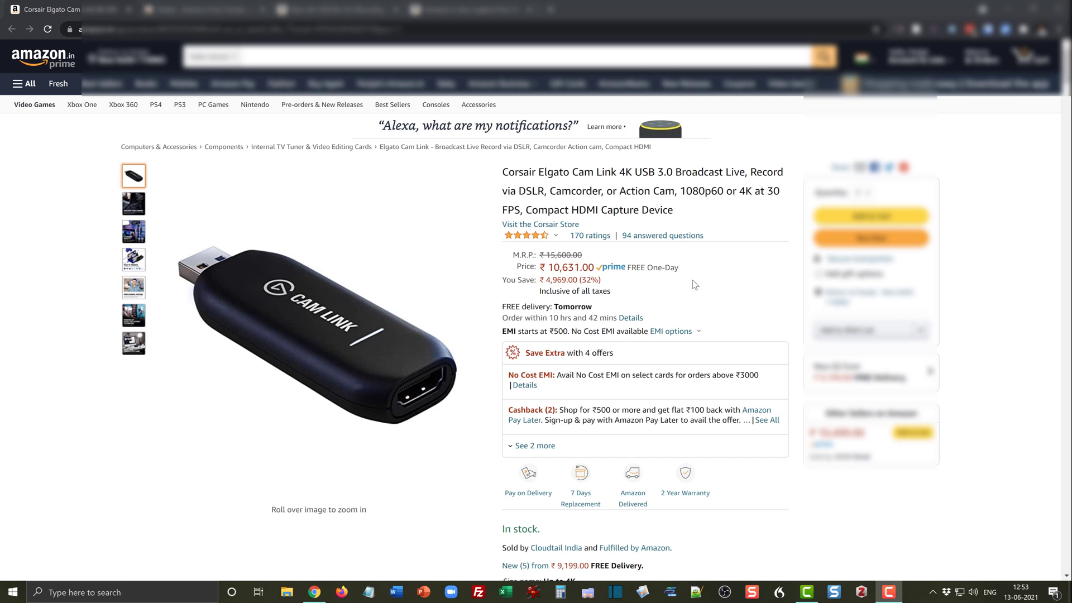
mouse_move(767, 354)
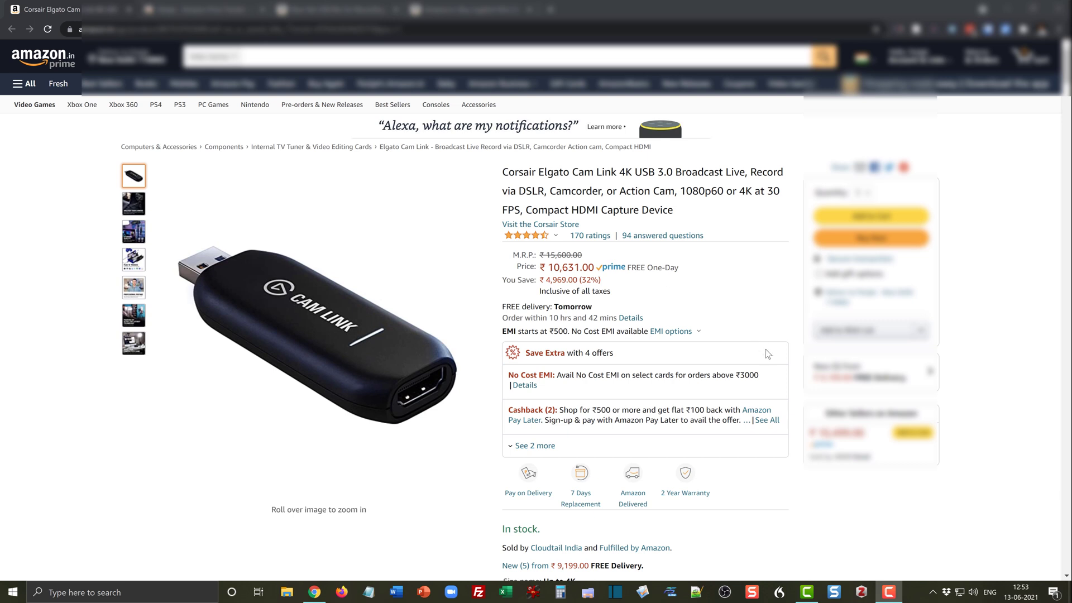
mouse_move(793, 359)
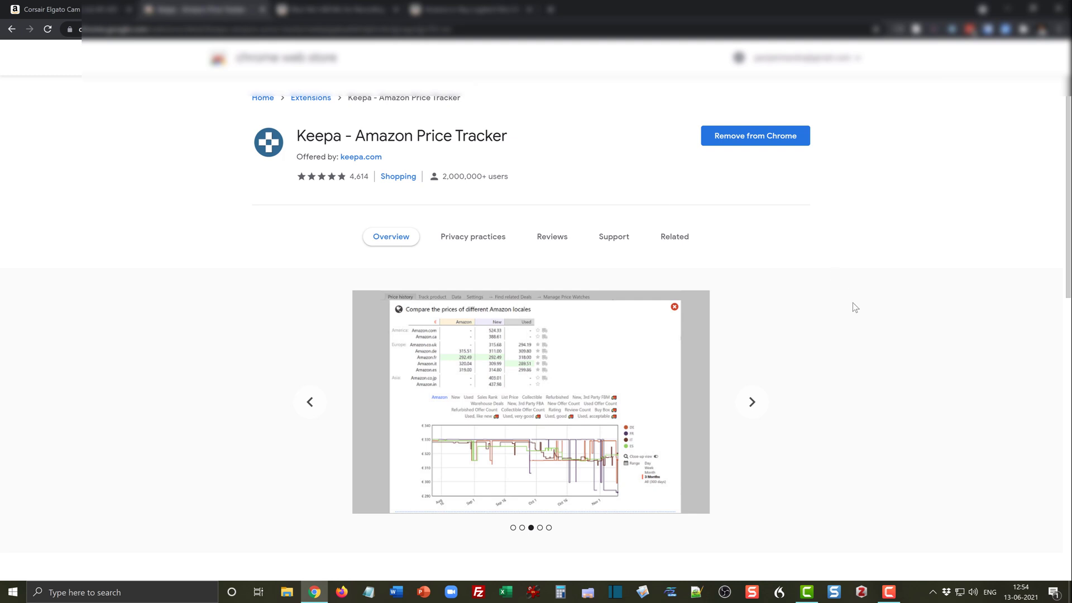
Advance the Keepa extension's preview carousel through its screenshots back to the intro video
left_click(752, 401)
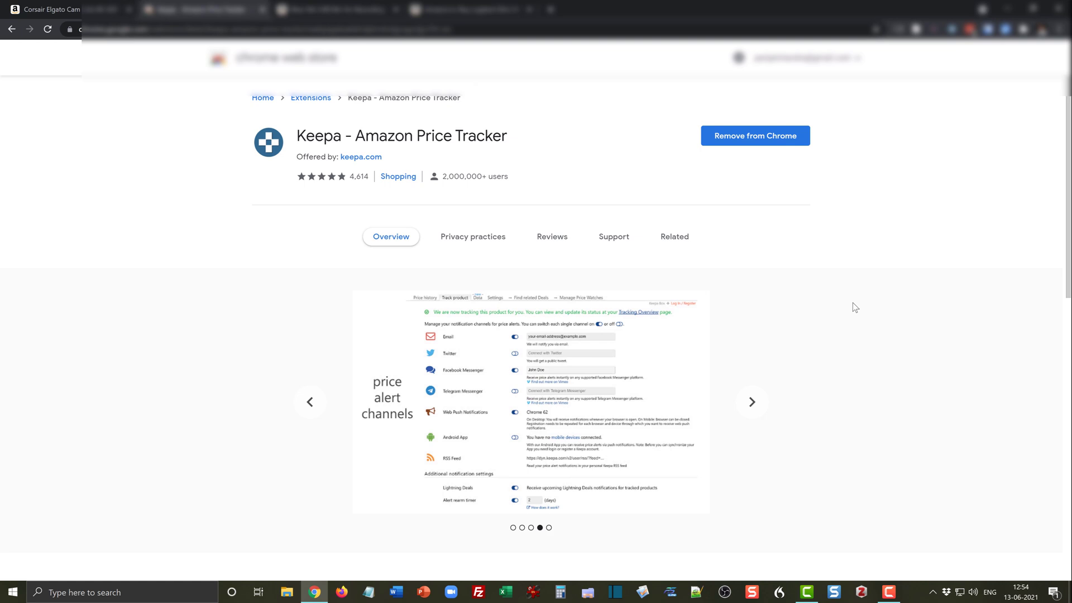
mouse_move(647, 149)
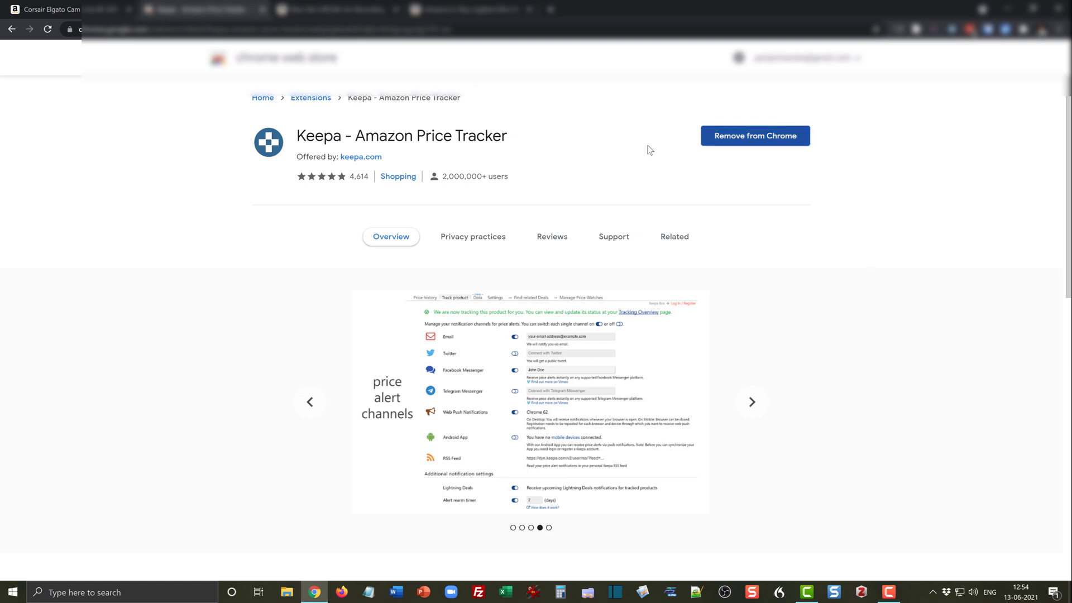
left_click(751, 401)
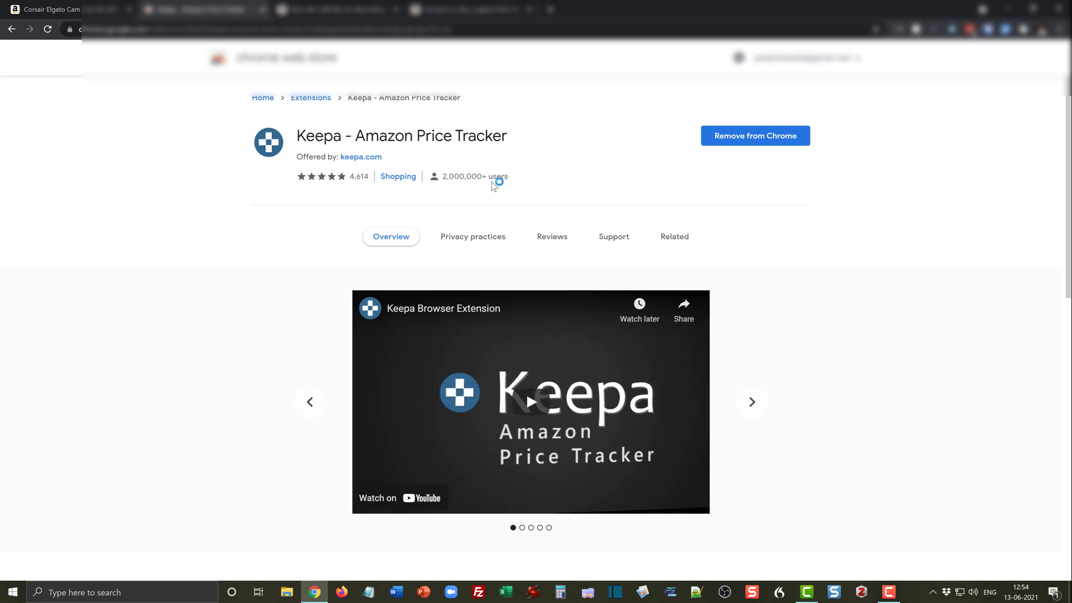
On the Cam Link Amazon page, limit Keepa's price history chart to the last 3 Months
left_click(48, 9)
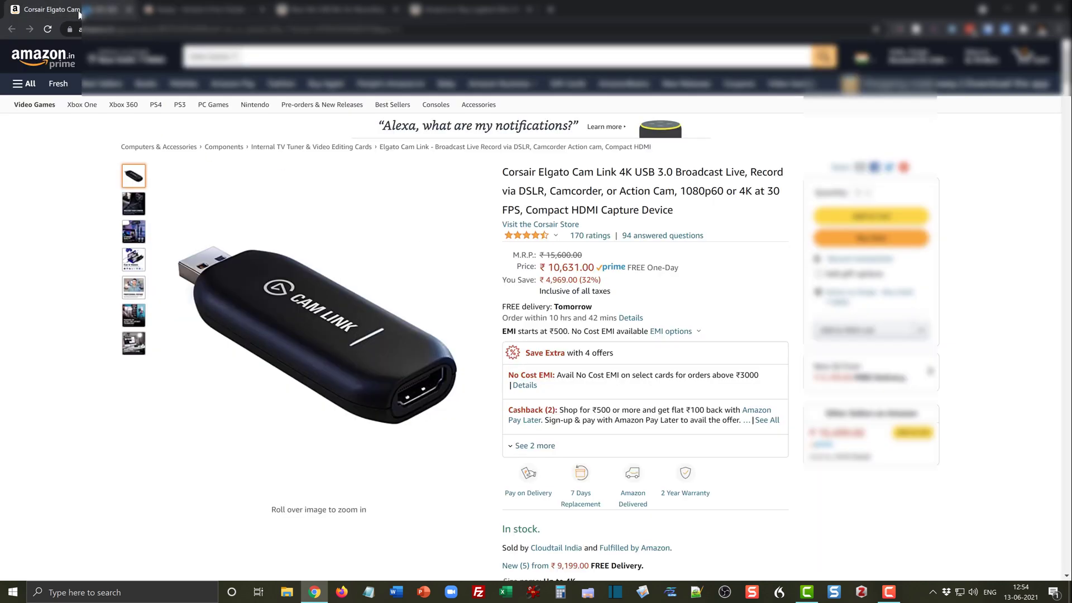
mouse_move(788, 295)
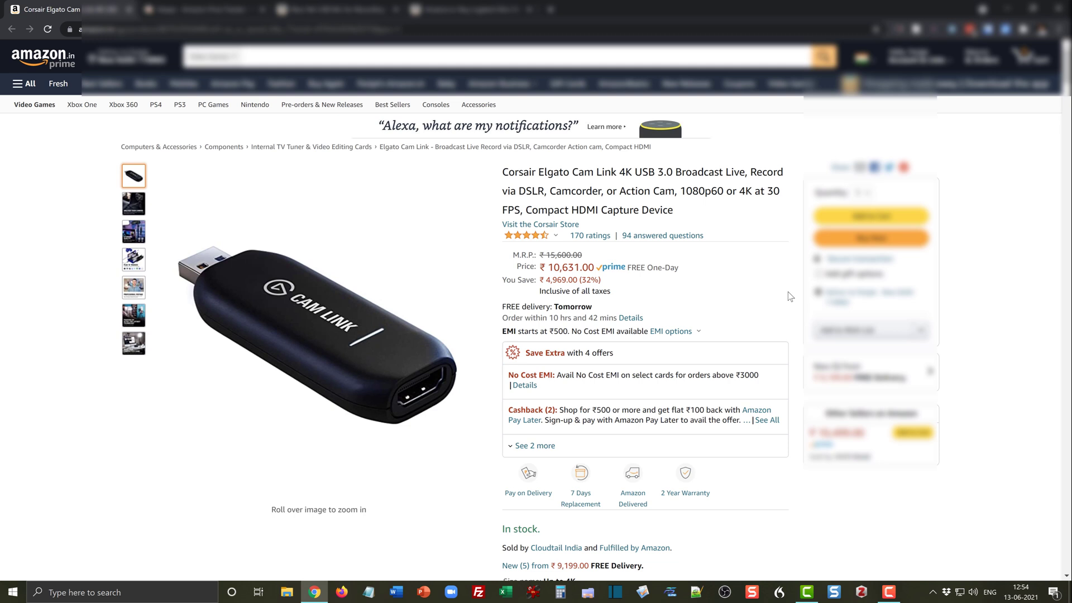
scroll("down", 3)
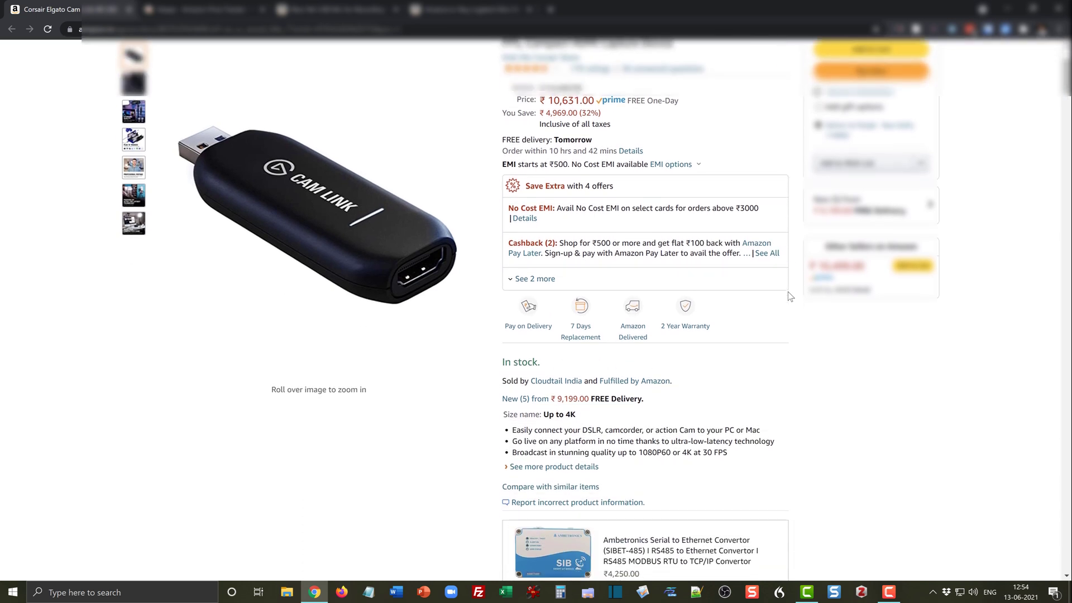
scroll("down", 3)
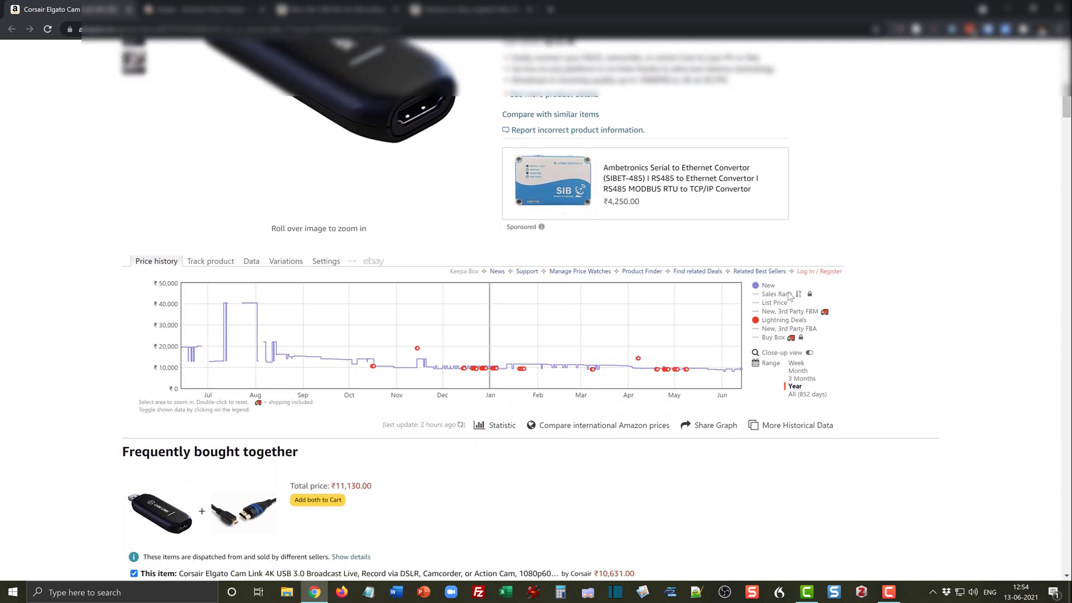
scroll("down", 3)
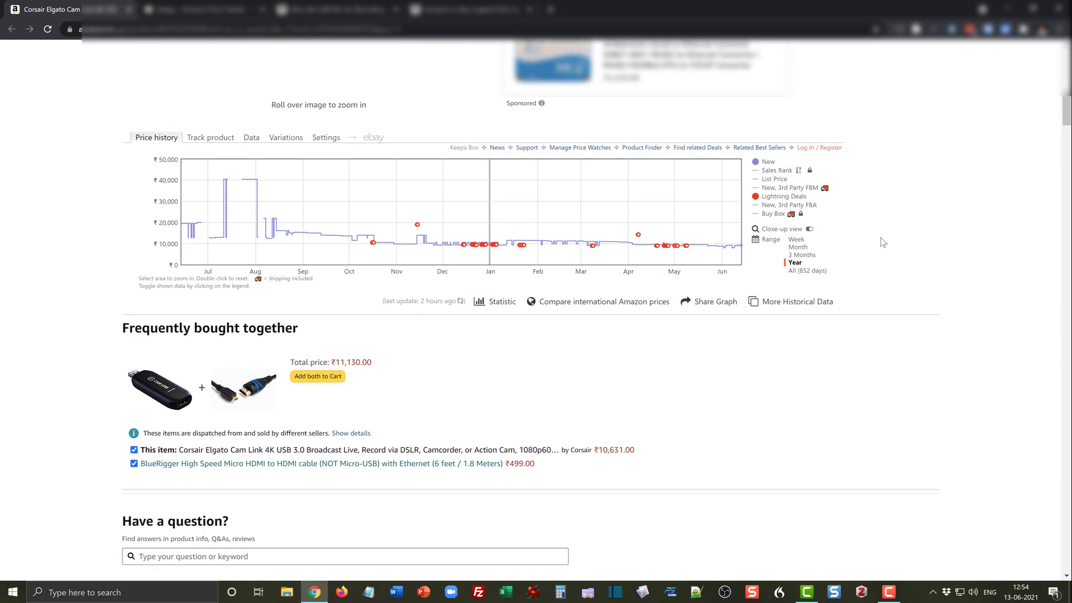
scroll("down", 3)
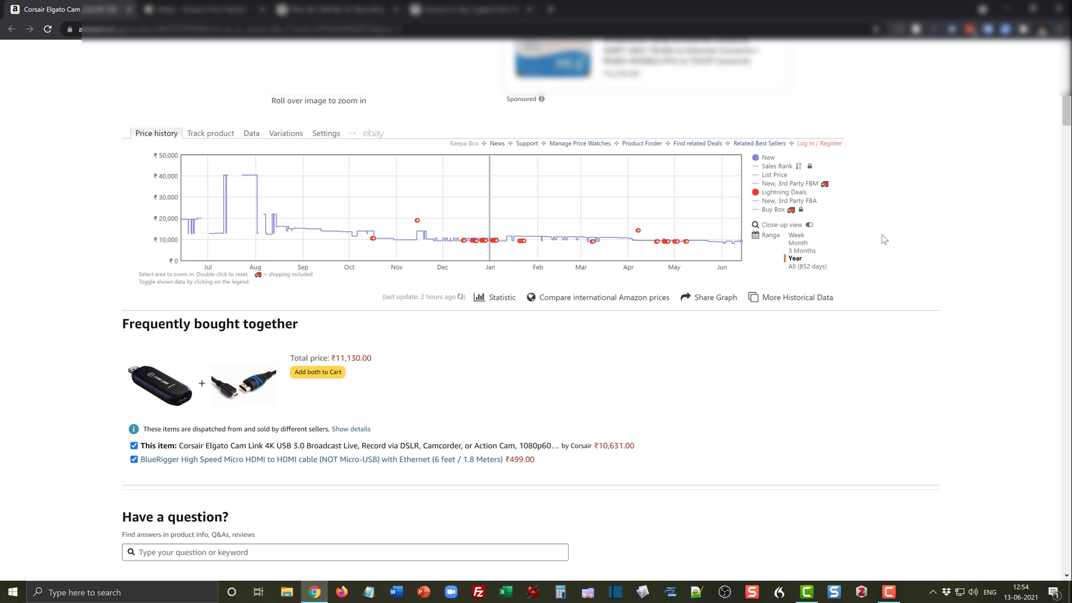
mouse_move(857, 248)
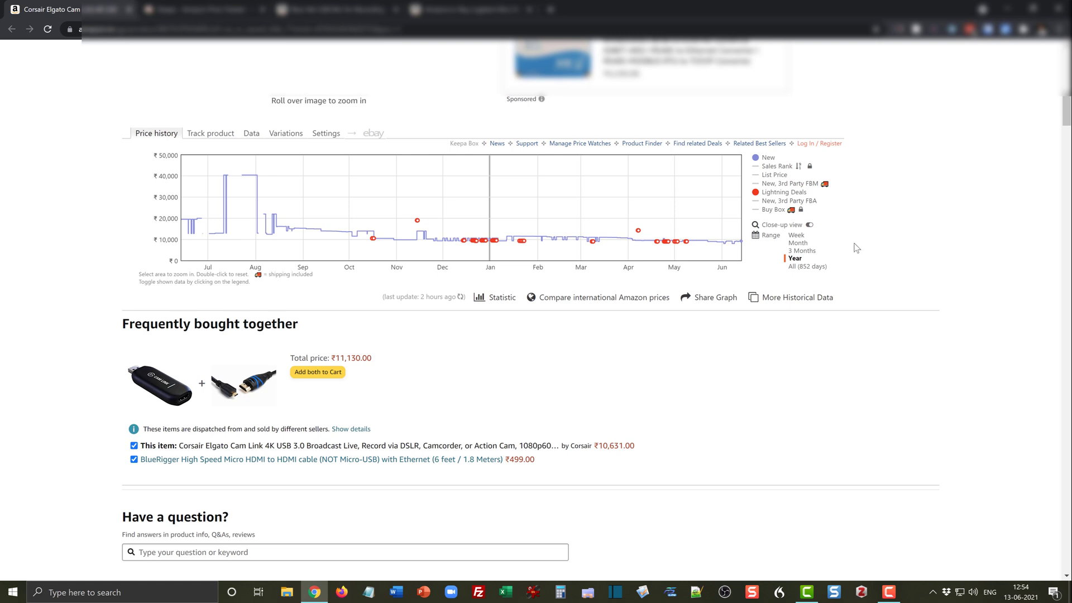
left_click(801, 250)
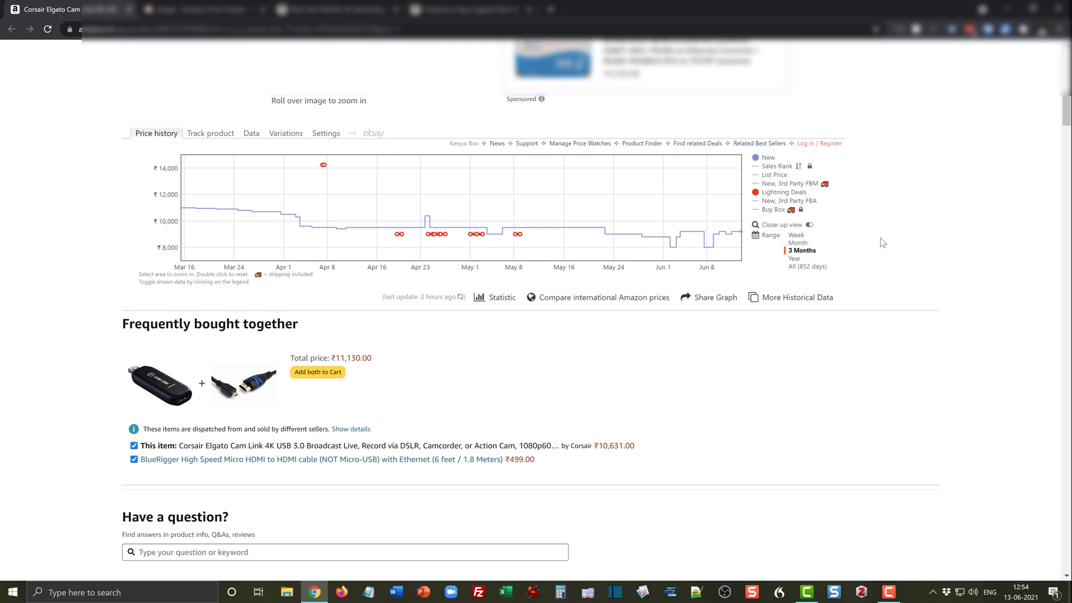
mouse_move(851, 262)
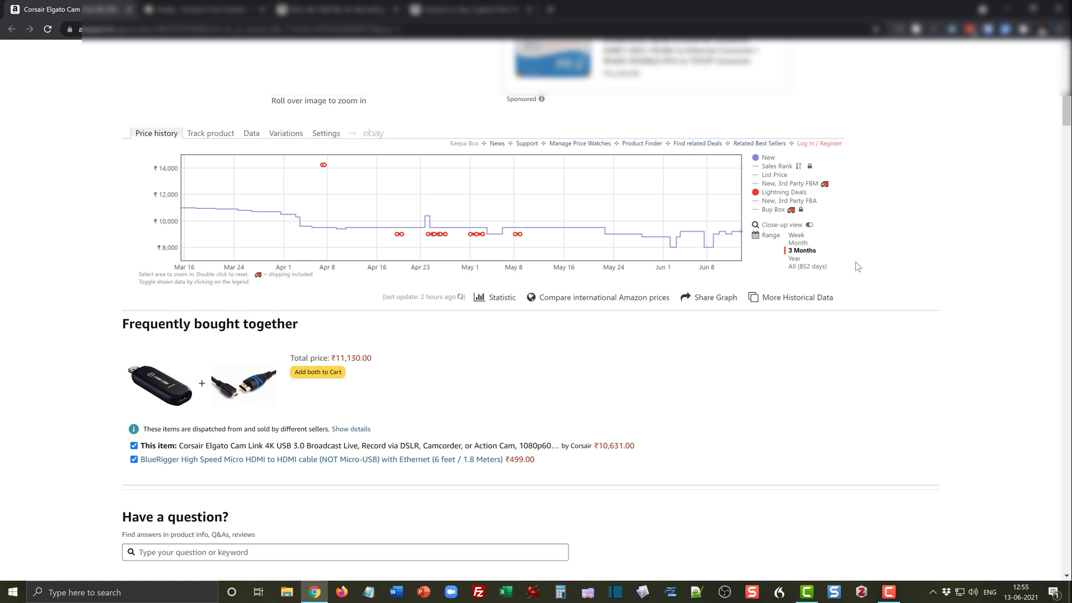
mouse_move(772, 209)
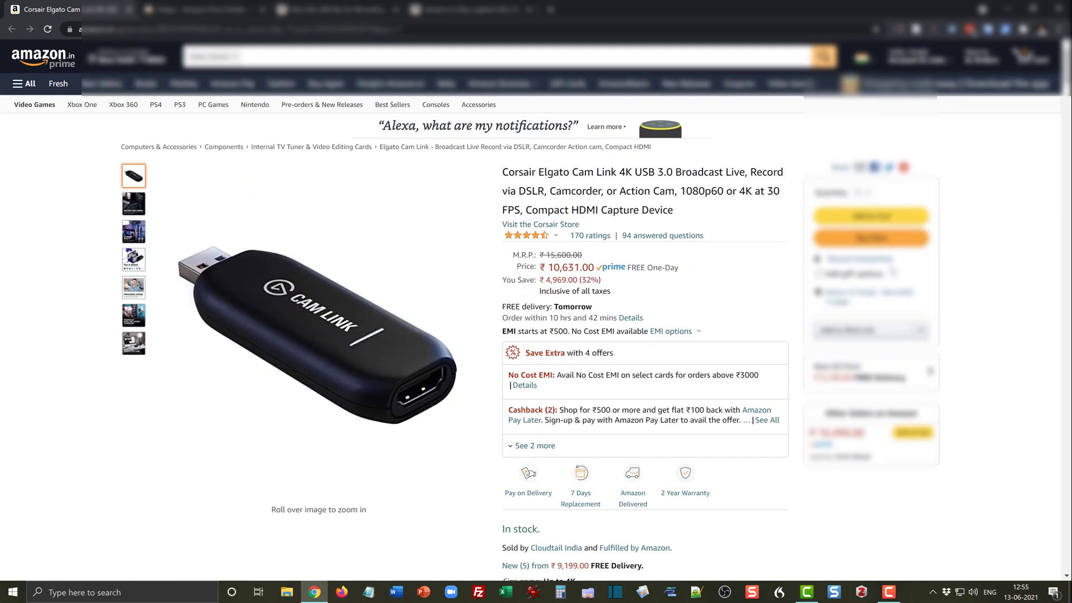
scroll("down", 3)
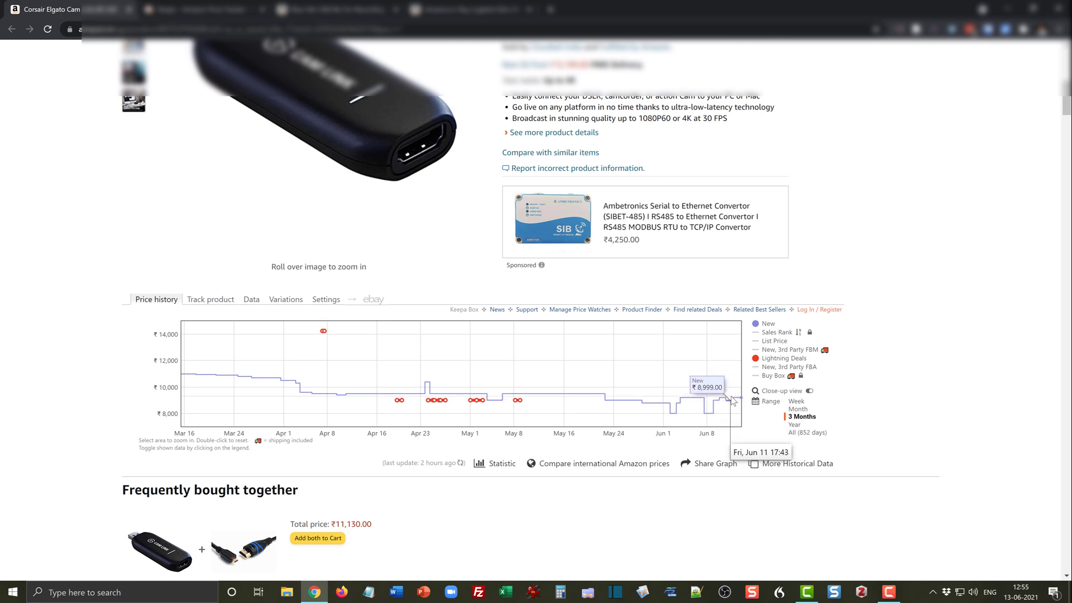
mouse_move(709, 416)
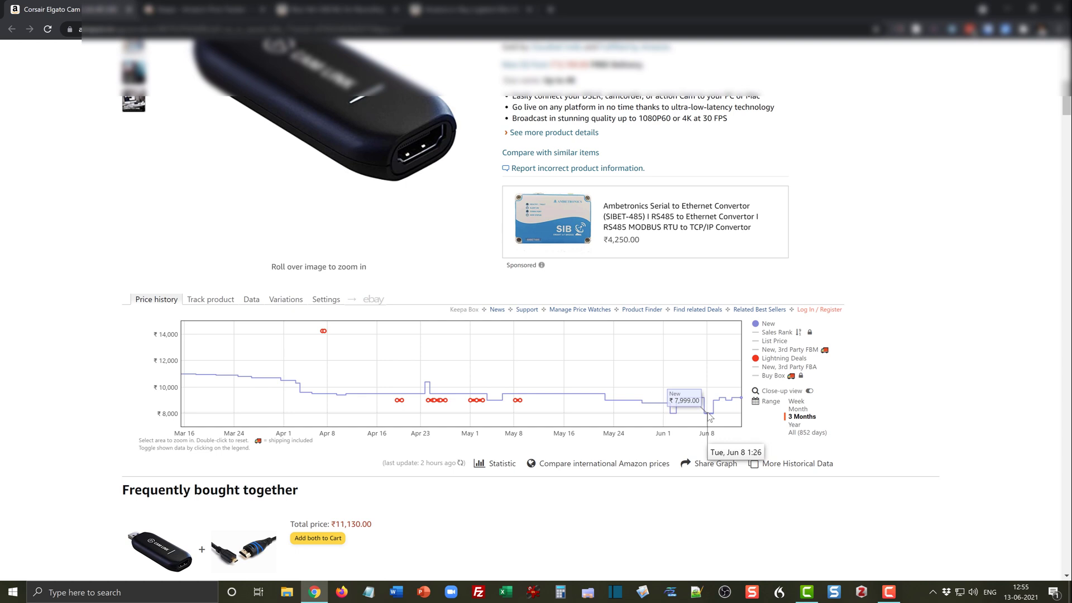
mouse_move(678, 417)
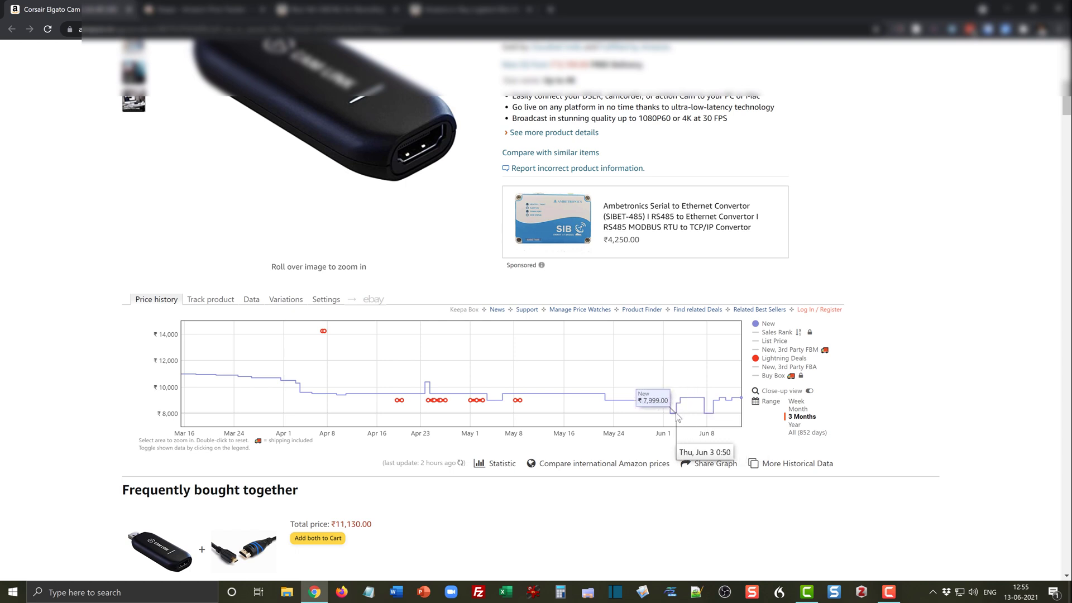
mouse_move(677, 418)
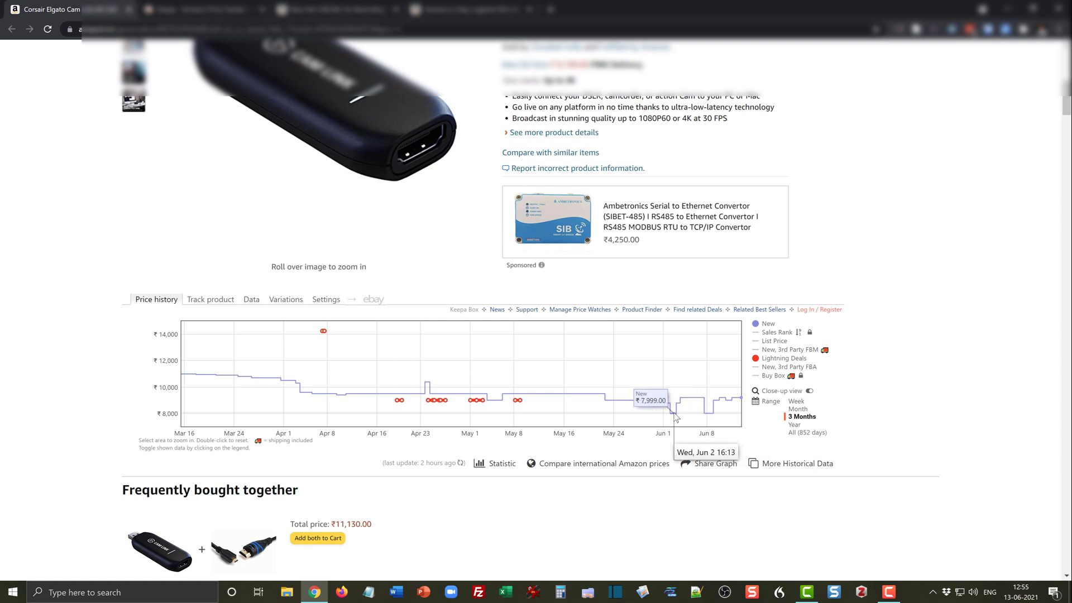
mouse_move(556, 409)
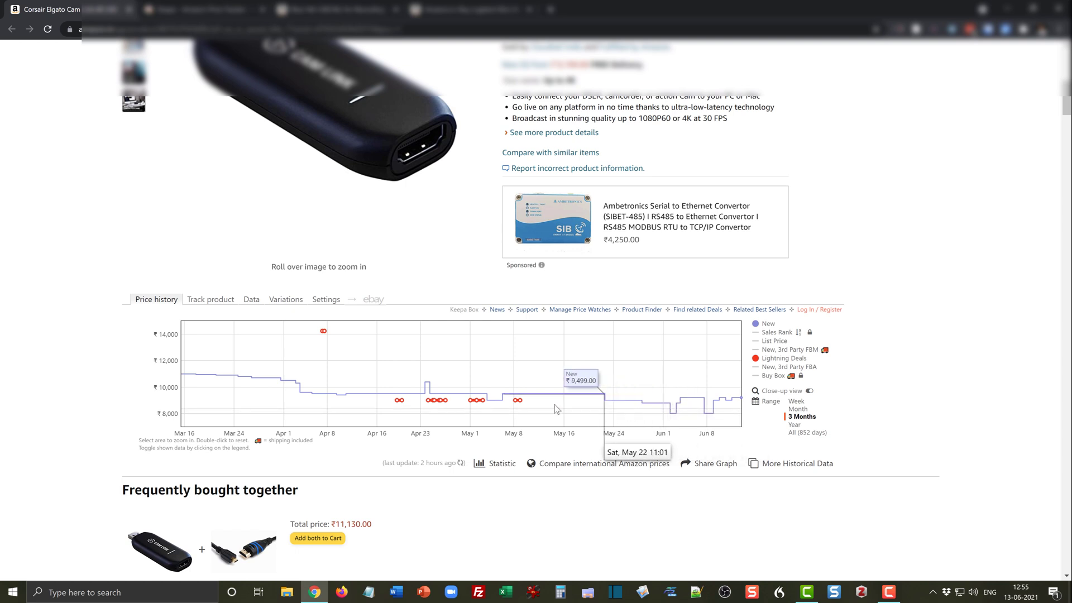
mouse_move(662, 448)
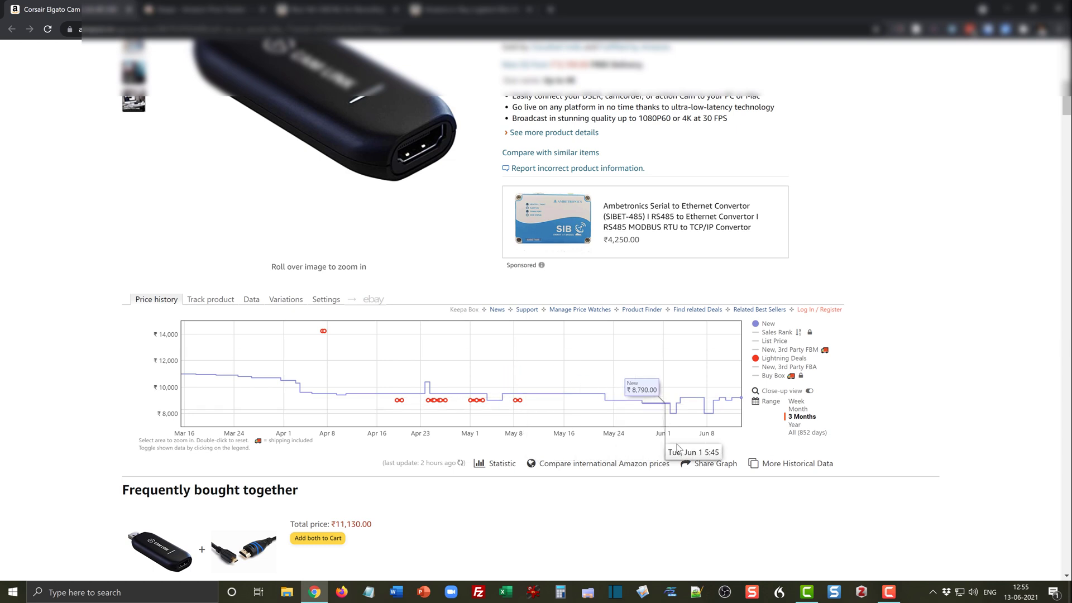
mouse_move(517, 400)
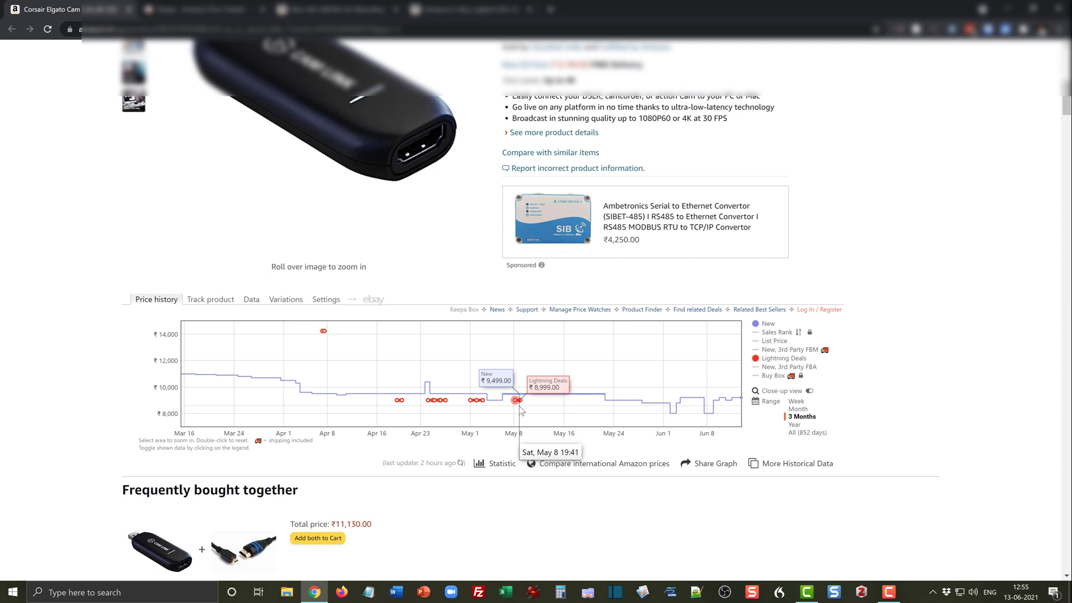
mouse_move(431, 409)
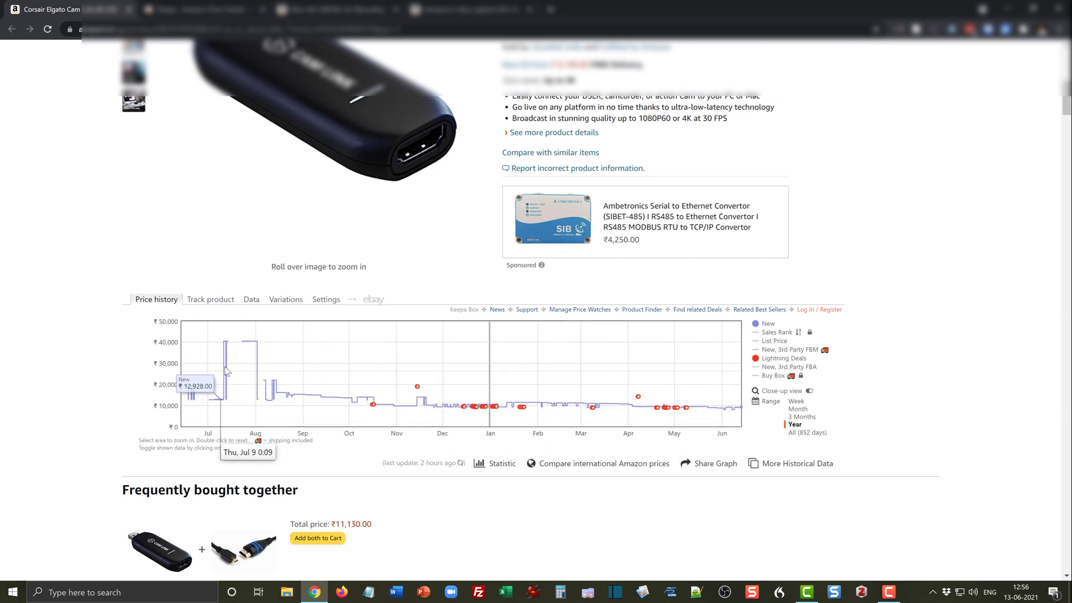
mouse_move(251, 345)
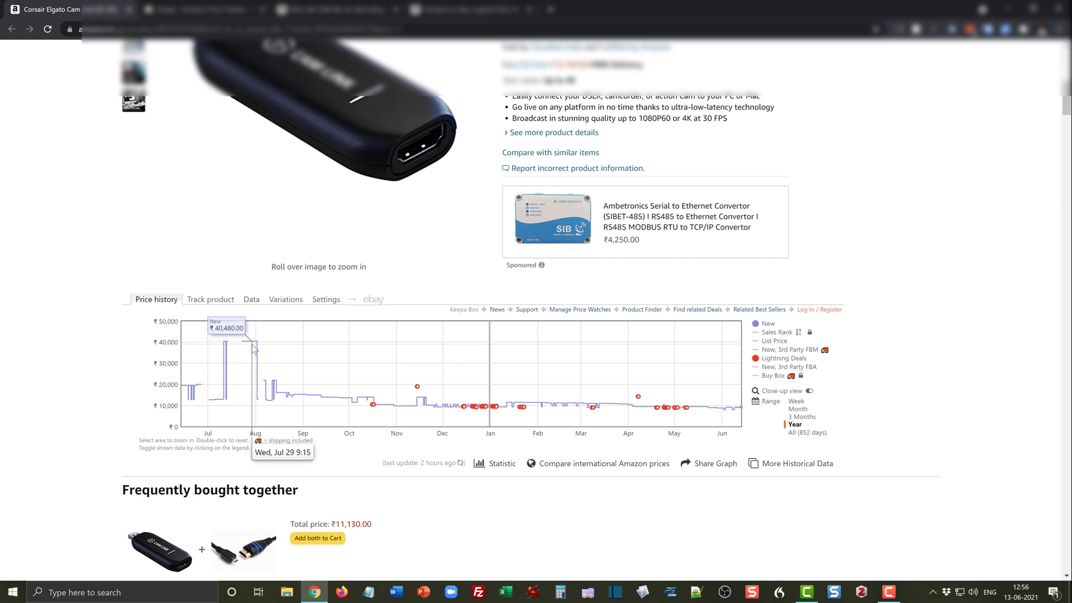
mouse_move(249, 349)
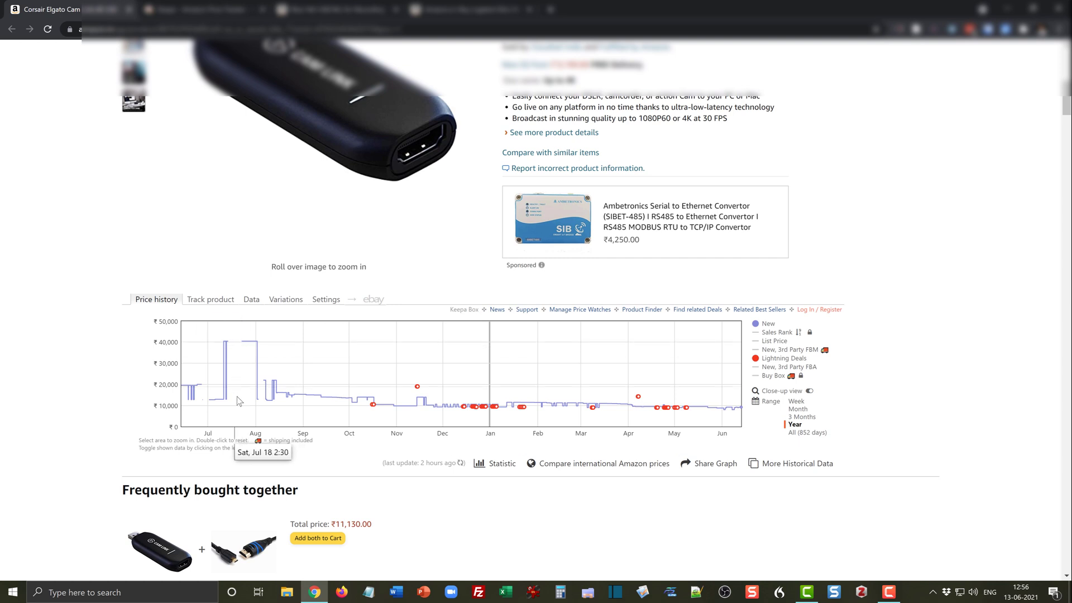
mouse_move(239, 344)
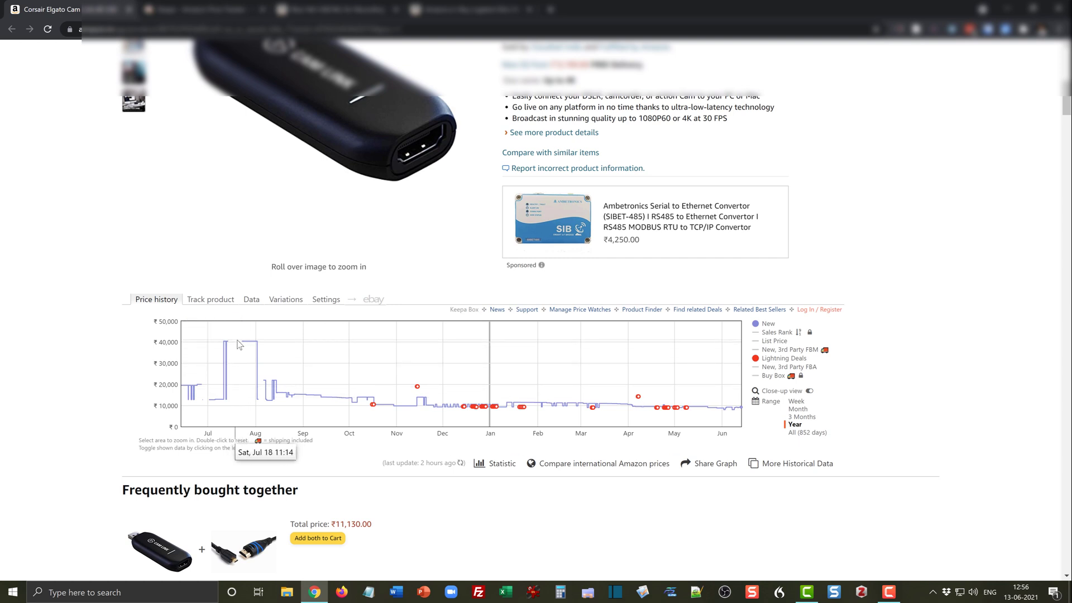
mouse_move(244, 346)
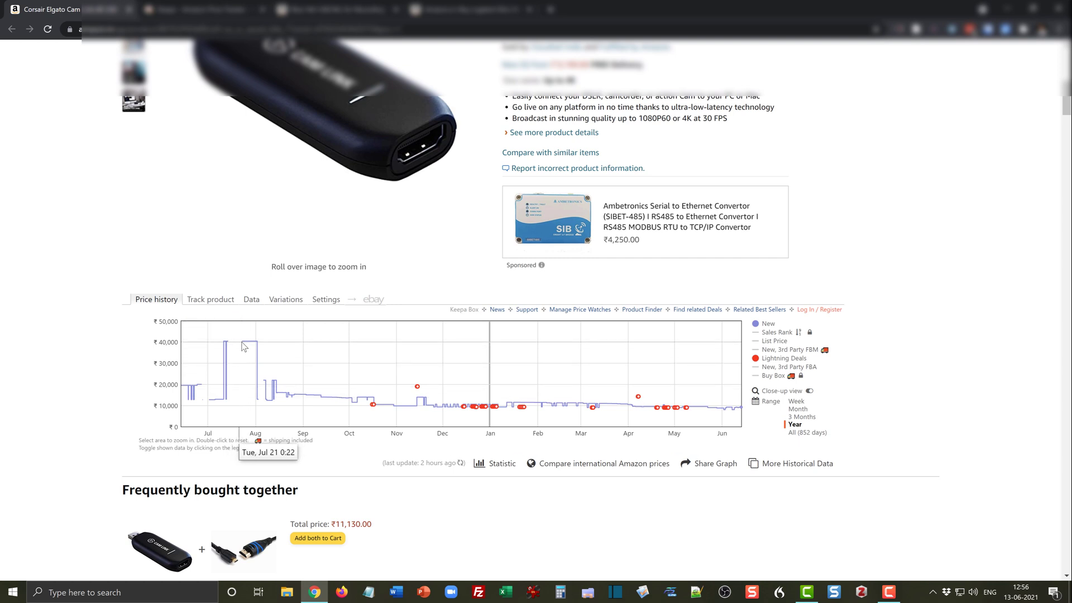
mouse_move(722, 436)
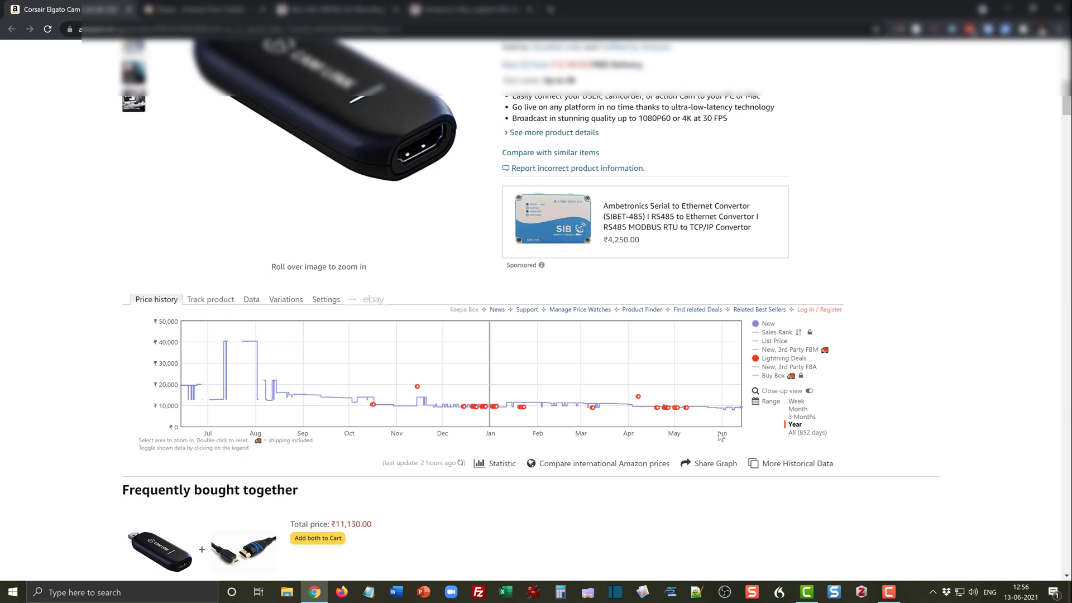
mouse_move(555, 410)
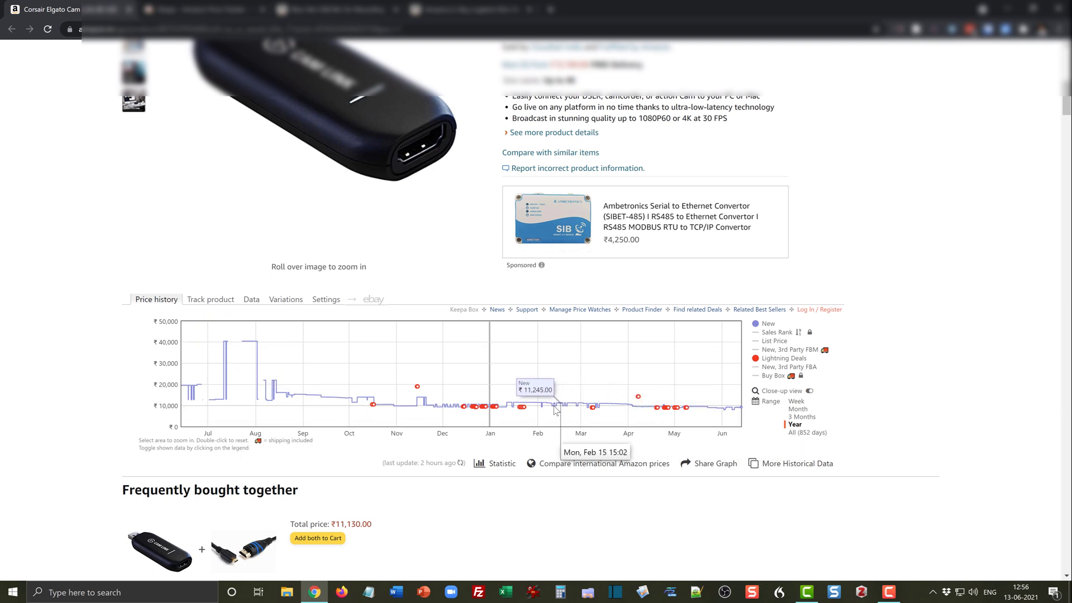
mouse_move(551, 409)
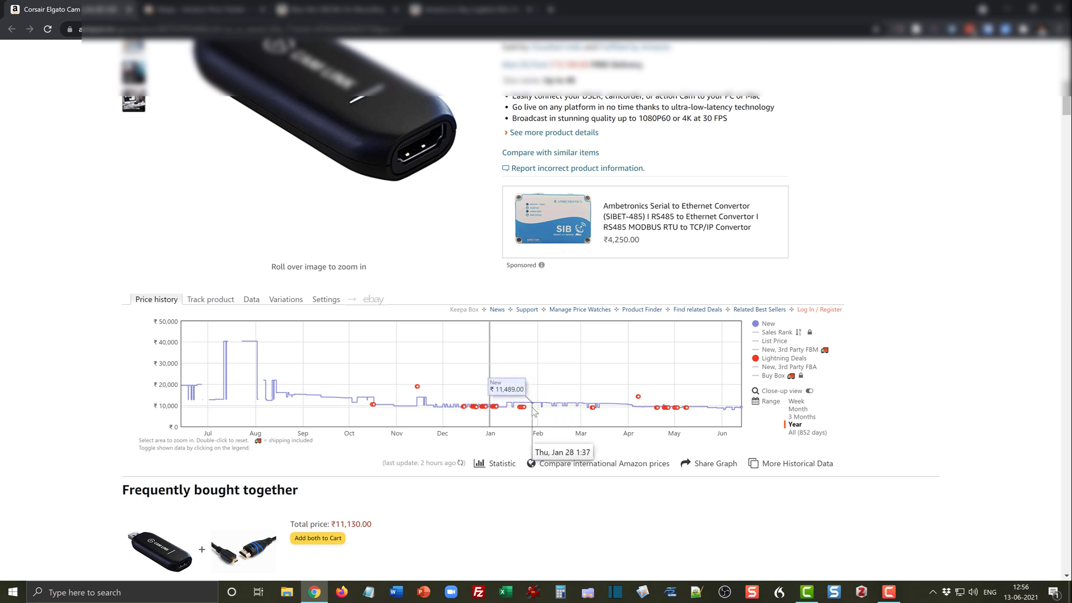
mouse_move(545, 416)
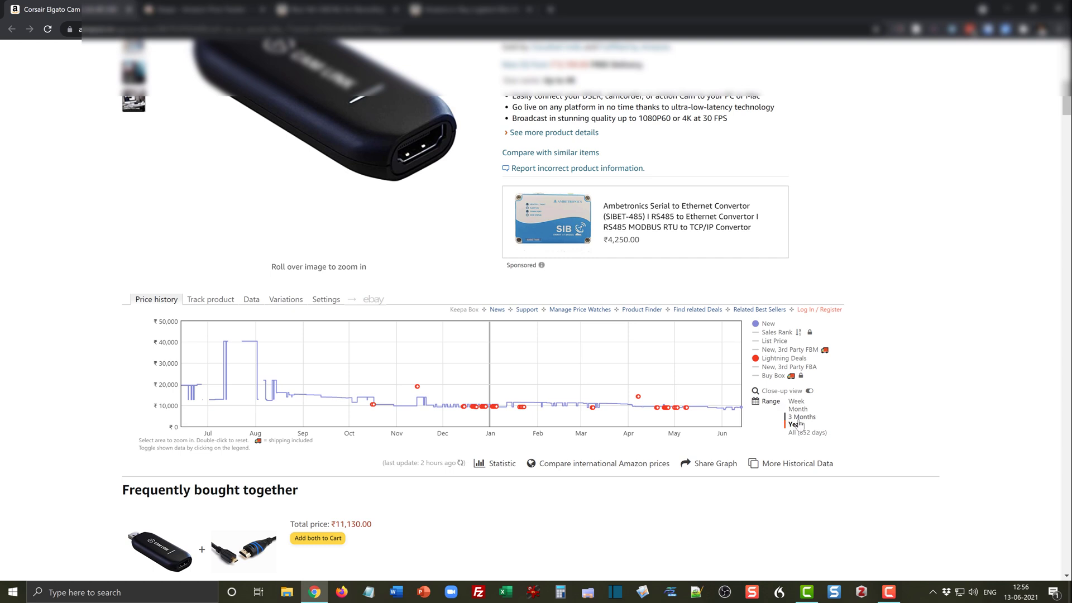
Set the chart range to 3 Months, then view Keepa's Track product, Variations and Settings panels
left_click(799, 417)
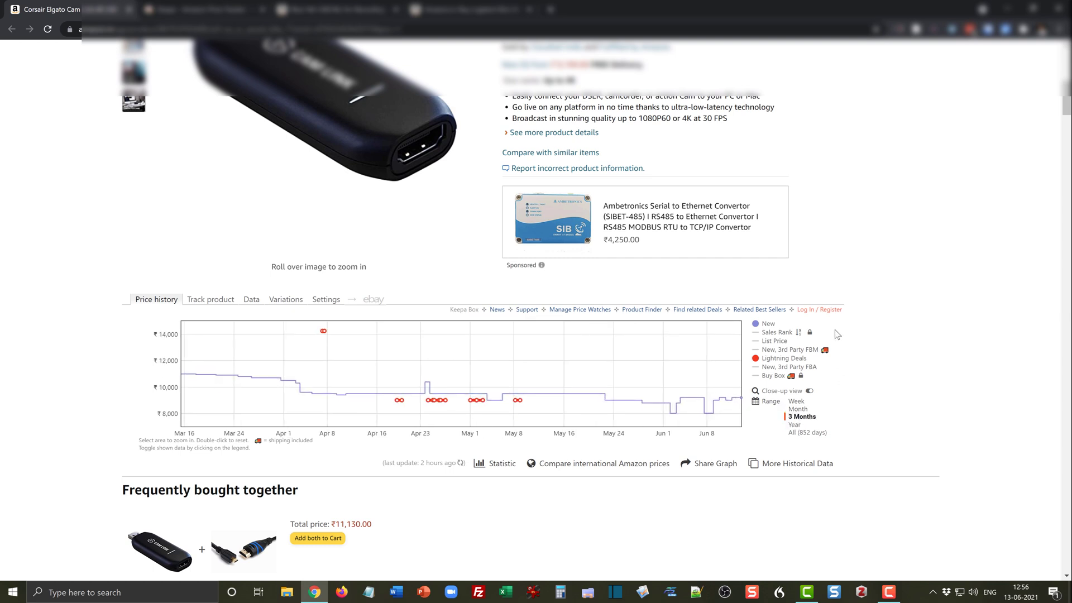
mouse_move(845, 352)
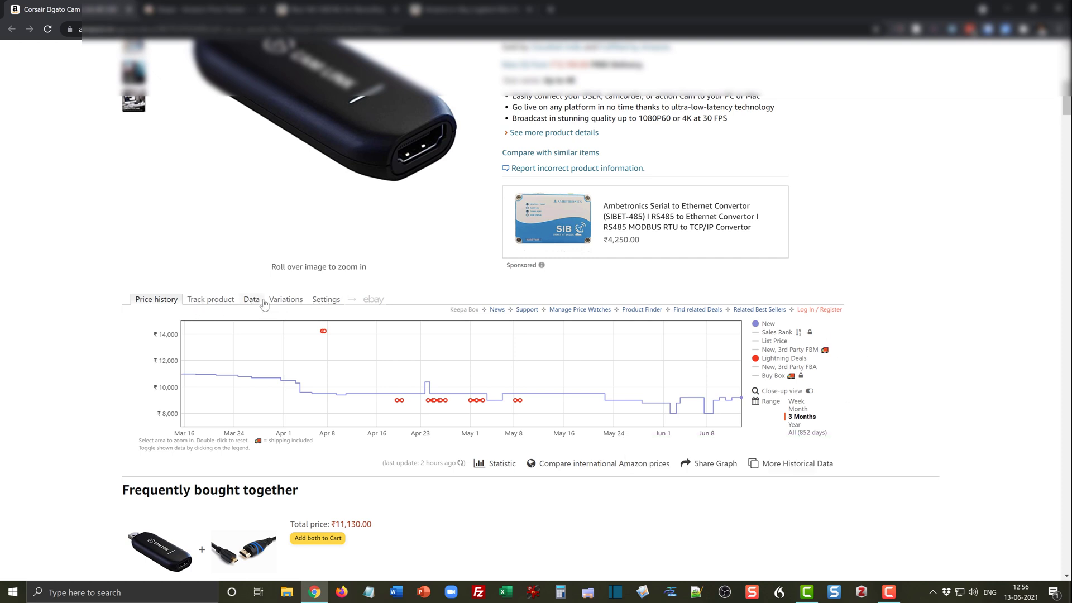
mouse_move(215, 301)
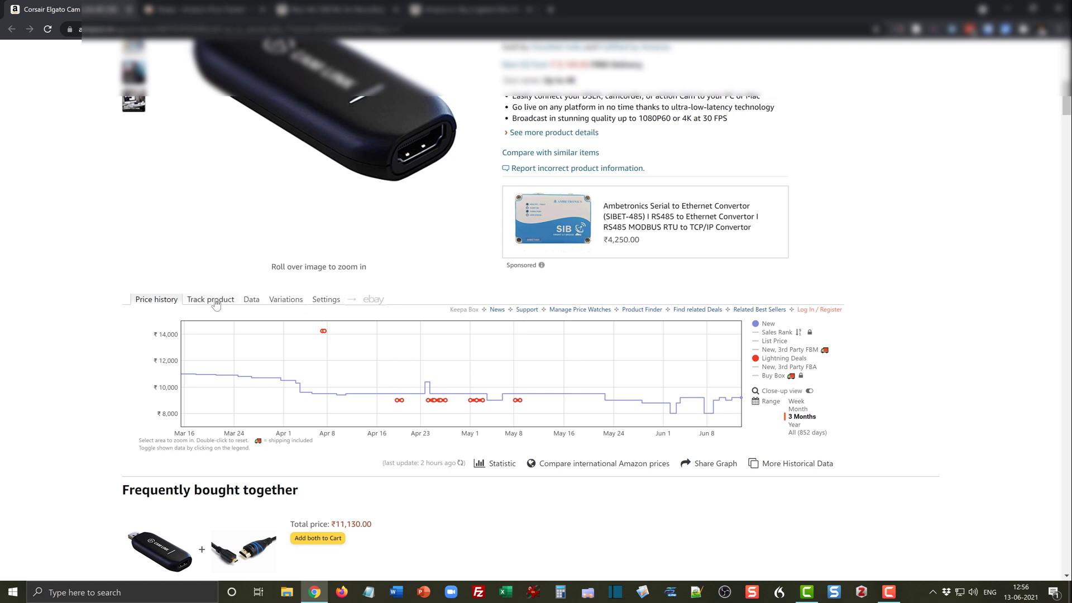
left_click(211, 300)
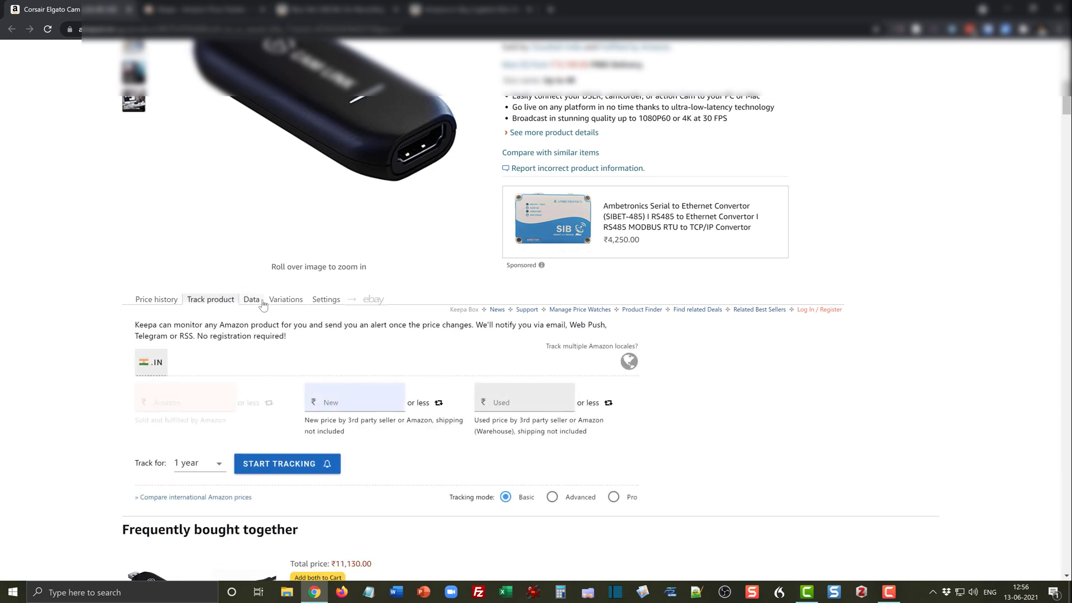
left_click(285, 300)
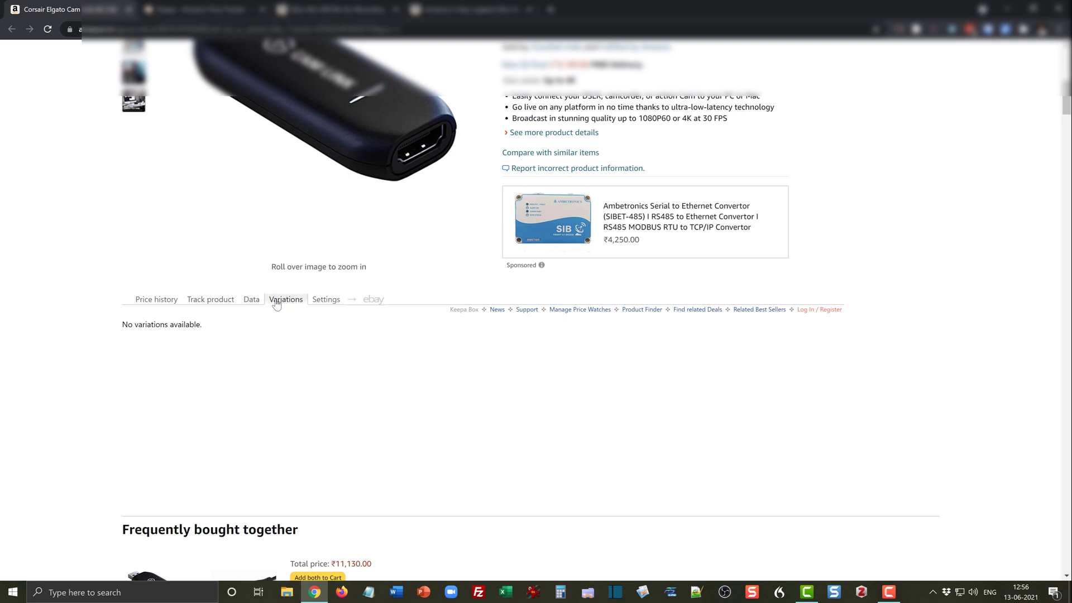
left_click(326, 300)
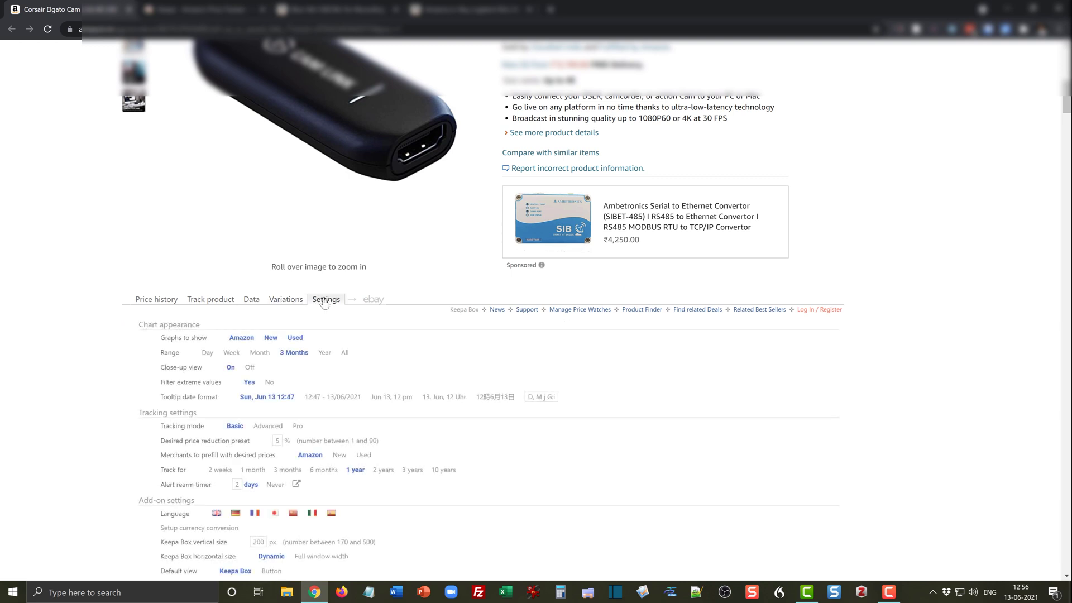
scroll("down", 3)
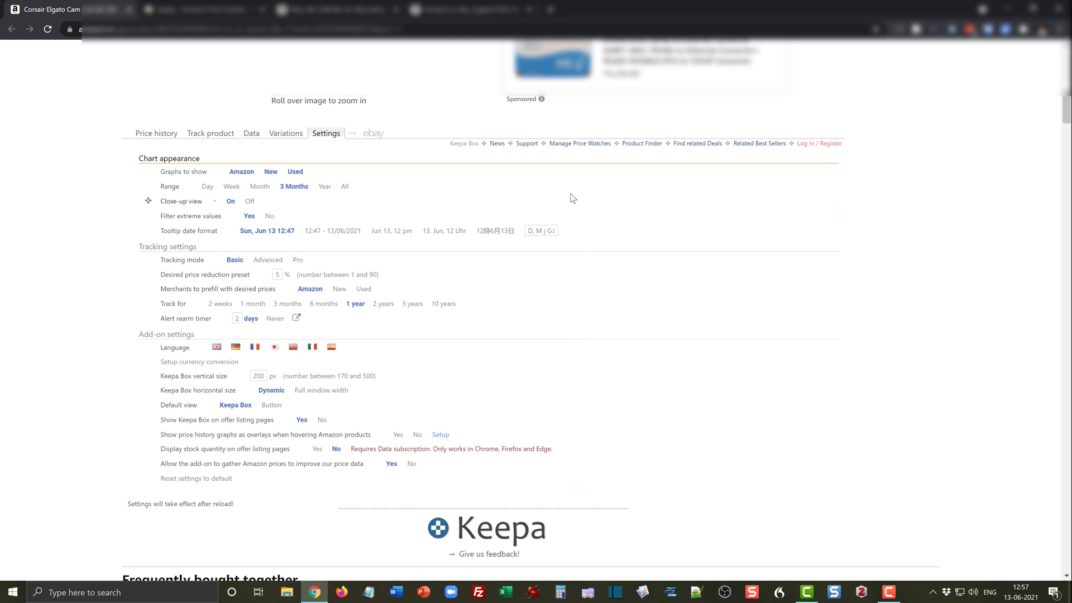
Back on Price history, set the Cam Link chart range to All, spanning from early 2019
left_click(156, 133)
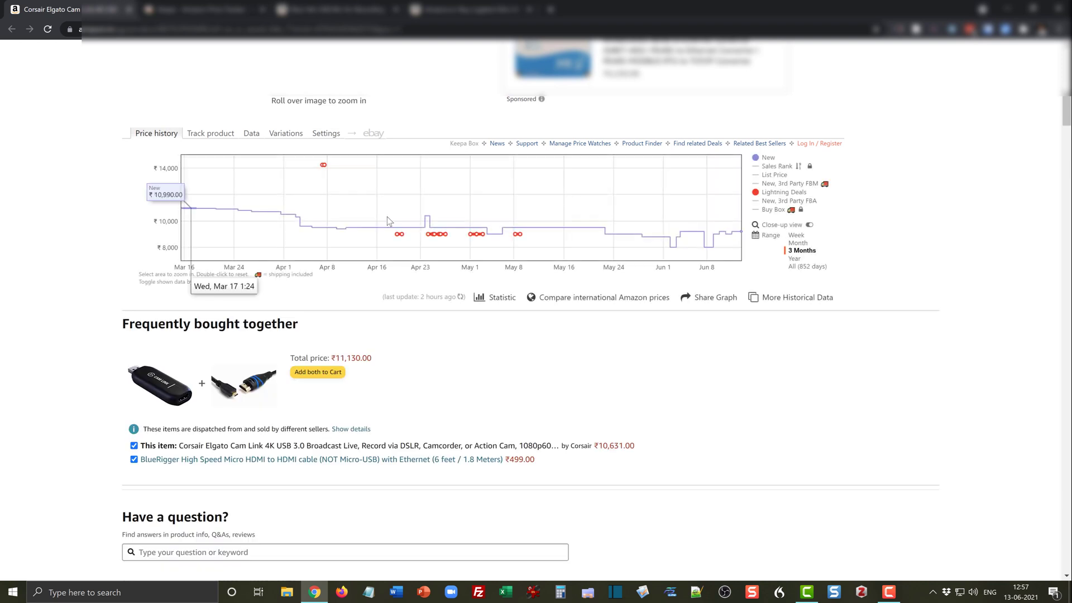
scroll("down", 3)
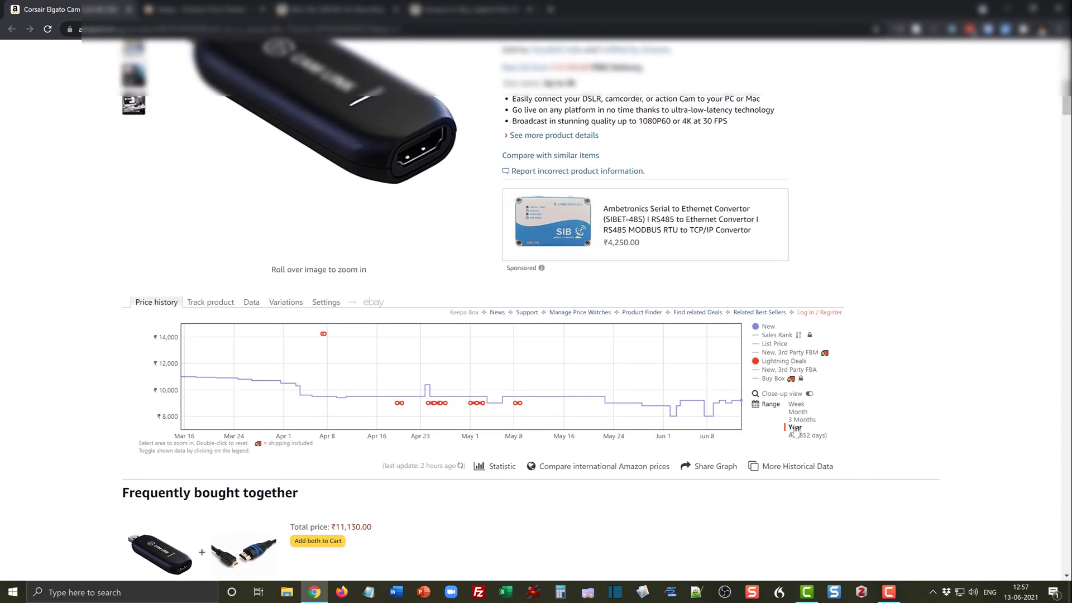
left_click(805, 436)
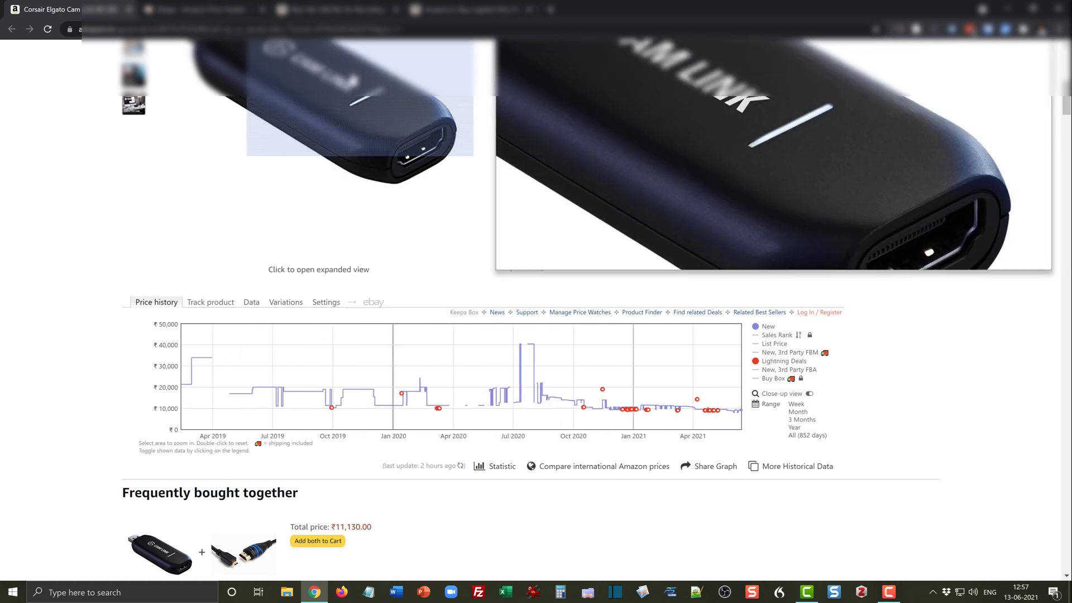
Switch to the Blue Yeti USB microphone's Amazon product tab
left_click(335, 9)
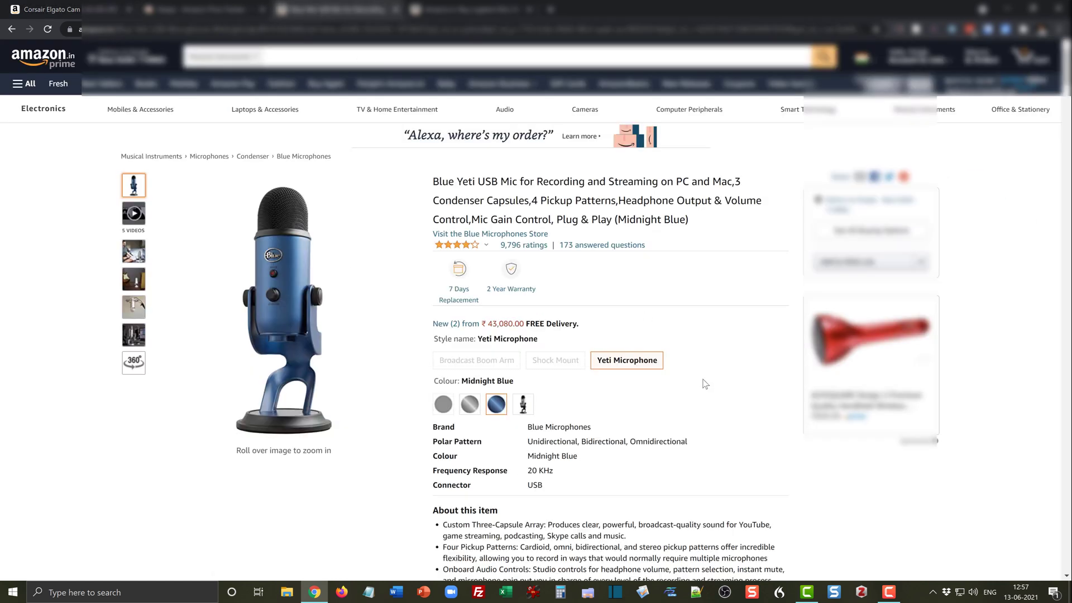
mouse_move(724, 380)
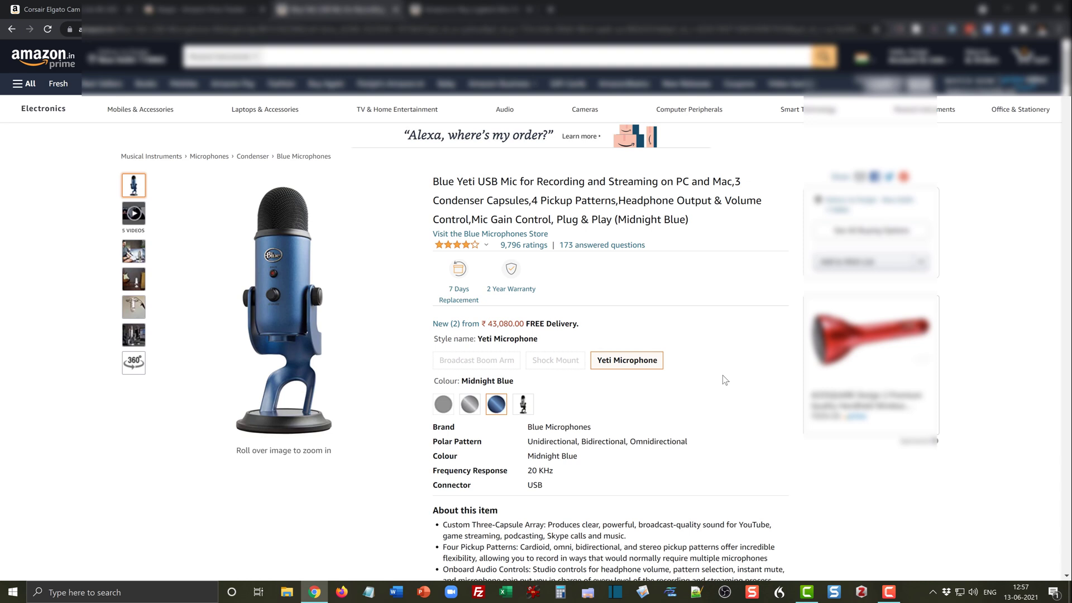
mouse_move(589, 331)
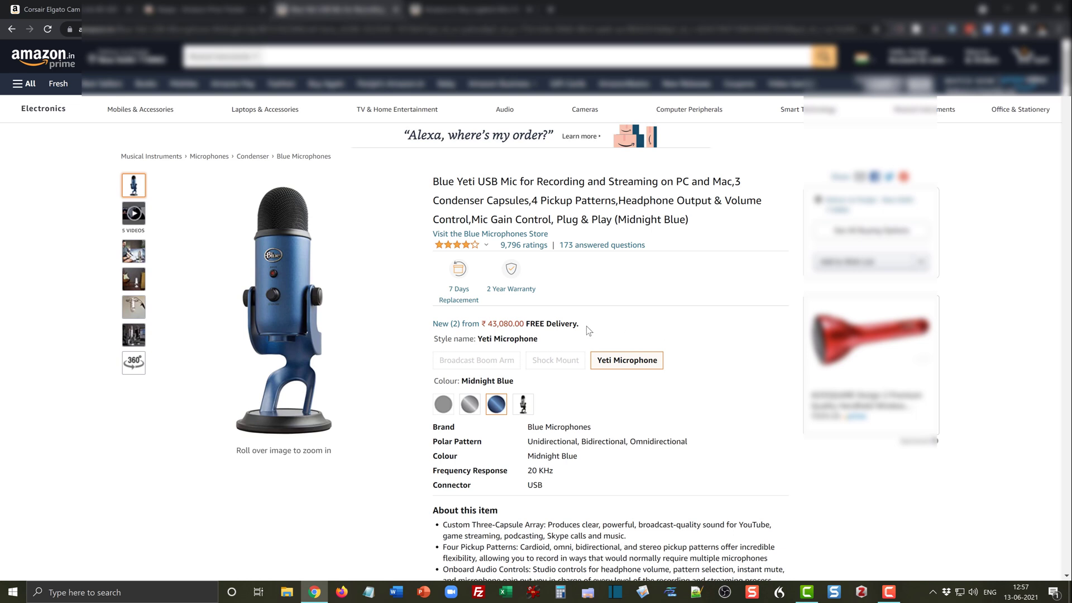
mouse_move(592, 327)
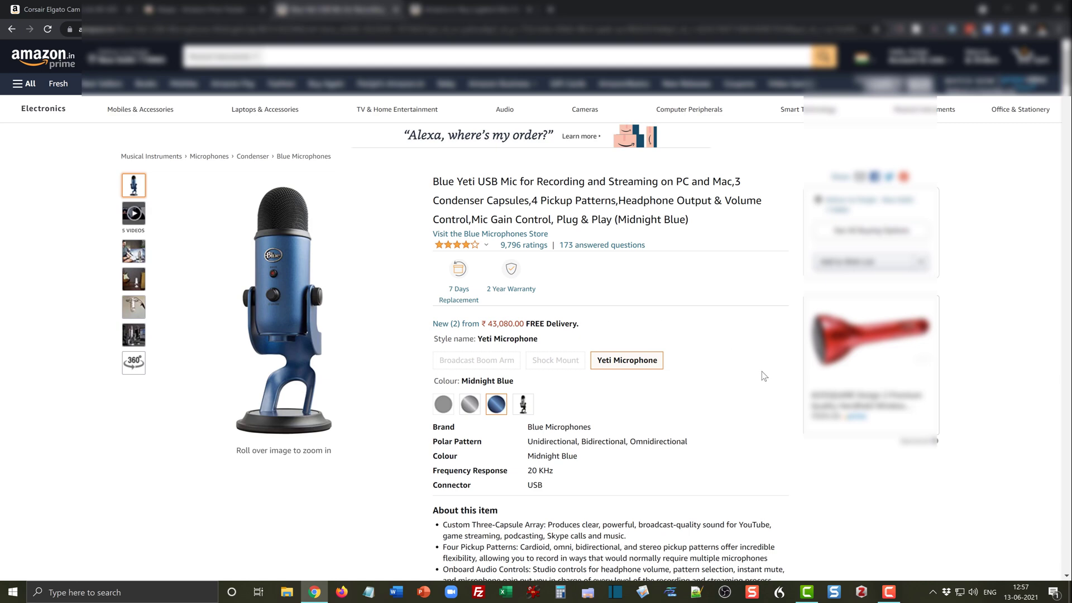
Scroll down to the Blue Yeti's Keepa chart showing a New price of ₹12,499
scroll("down", 3)
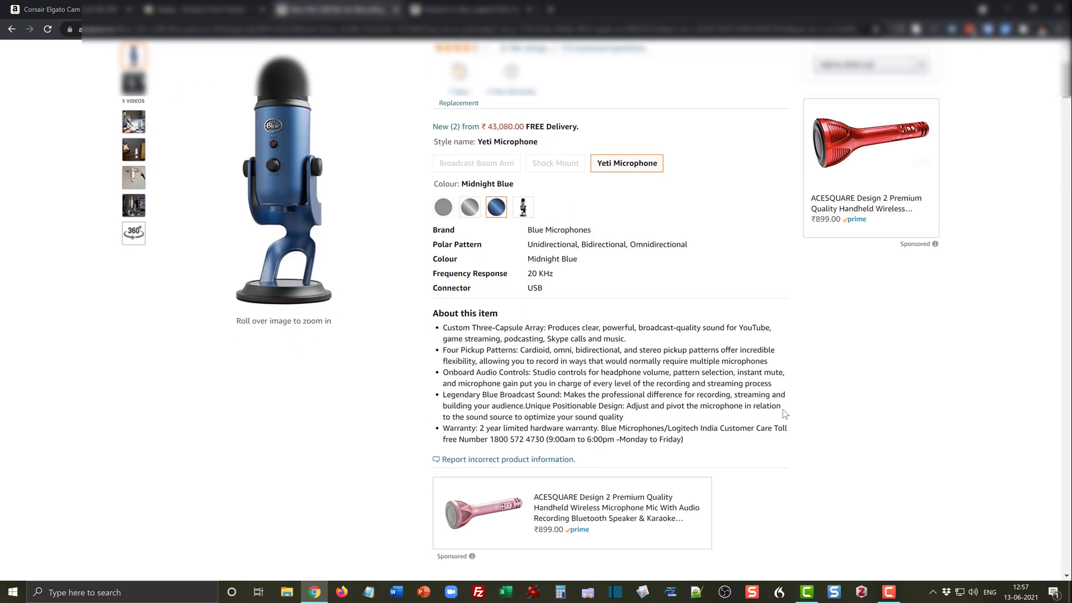
scroll("down", 3)
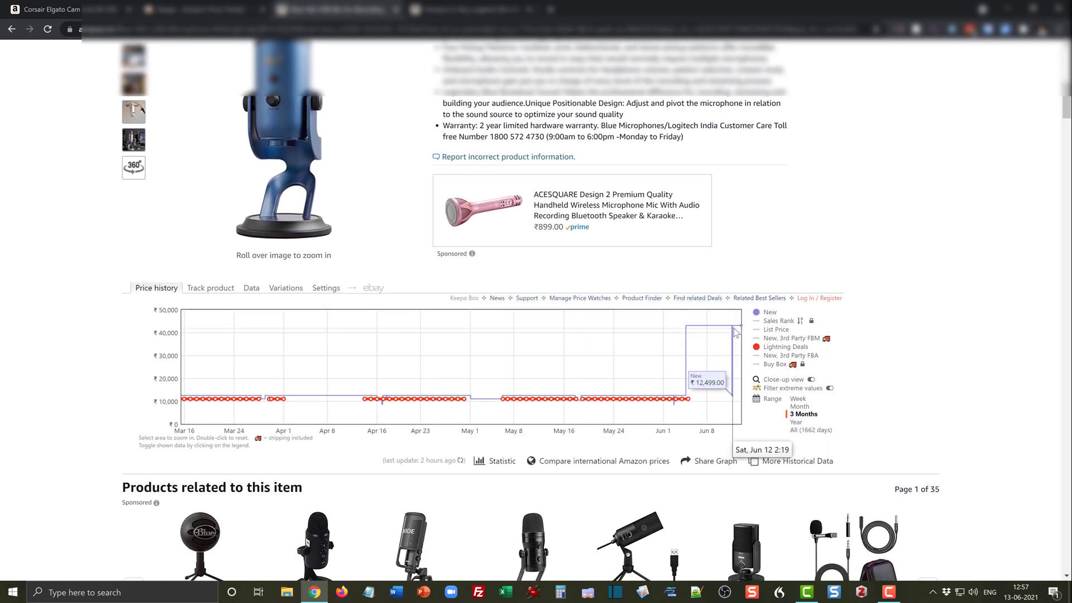
mouse_move(697, 331)
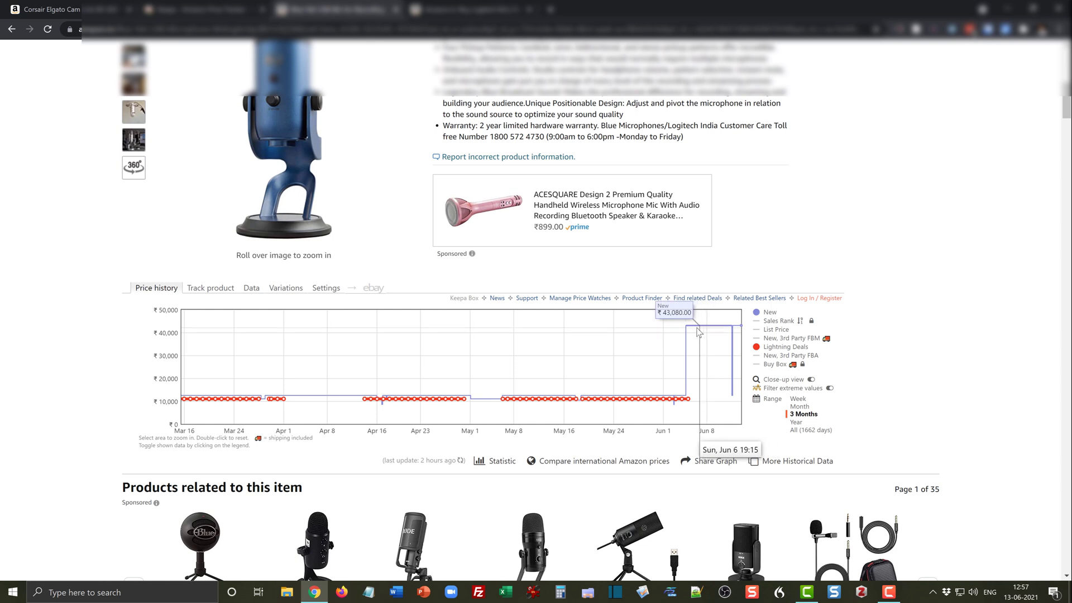
mouse_move(744, 327)
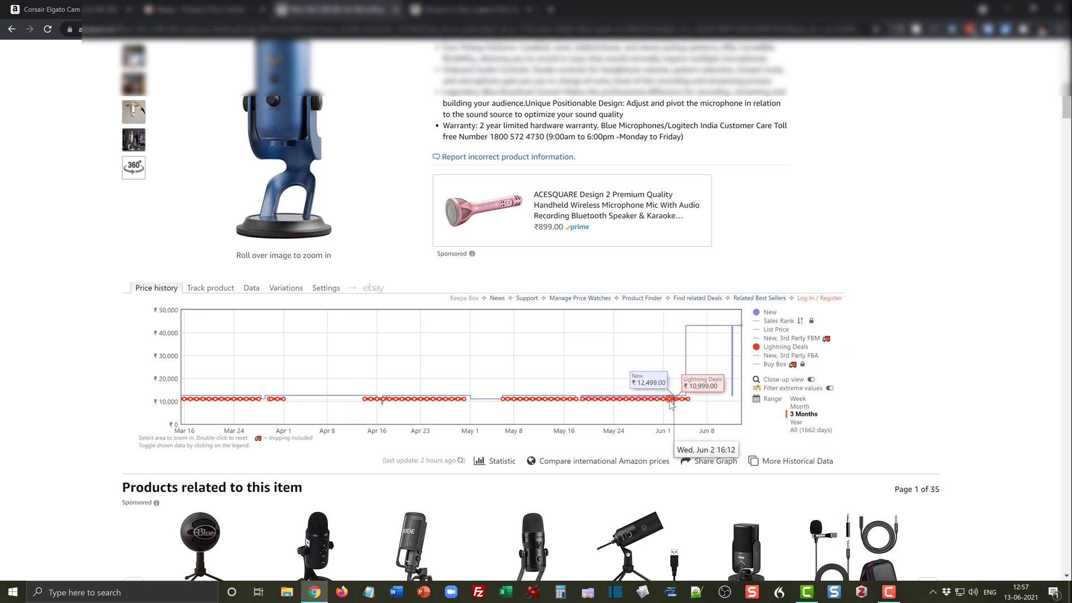
mouse_move(619, 402)
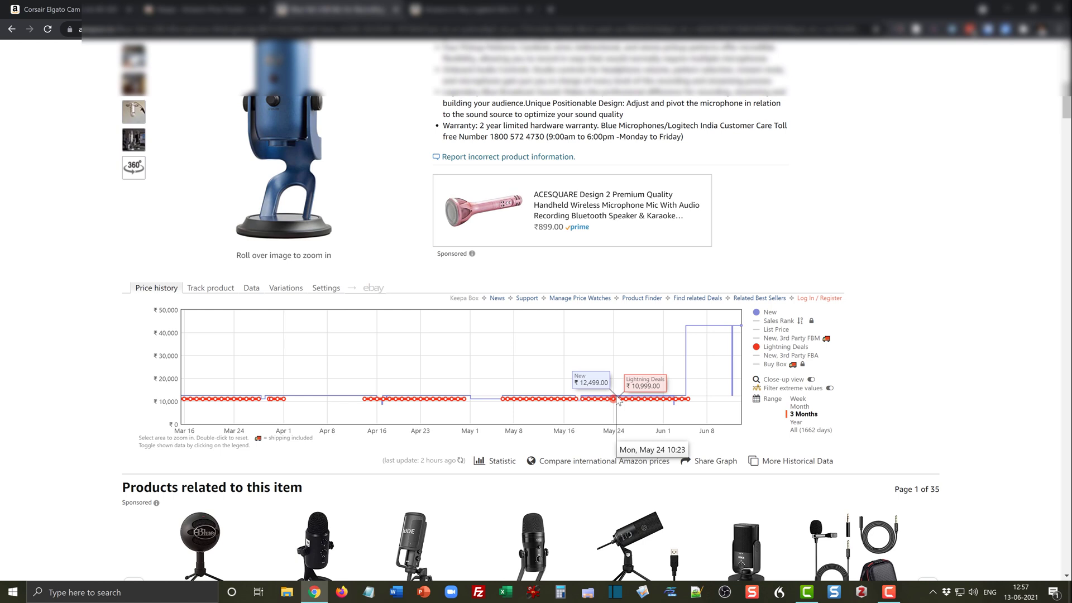
mouse_move(499, 400)
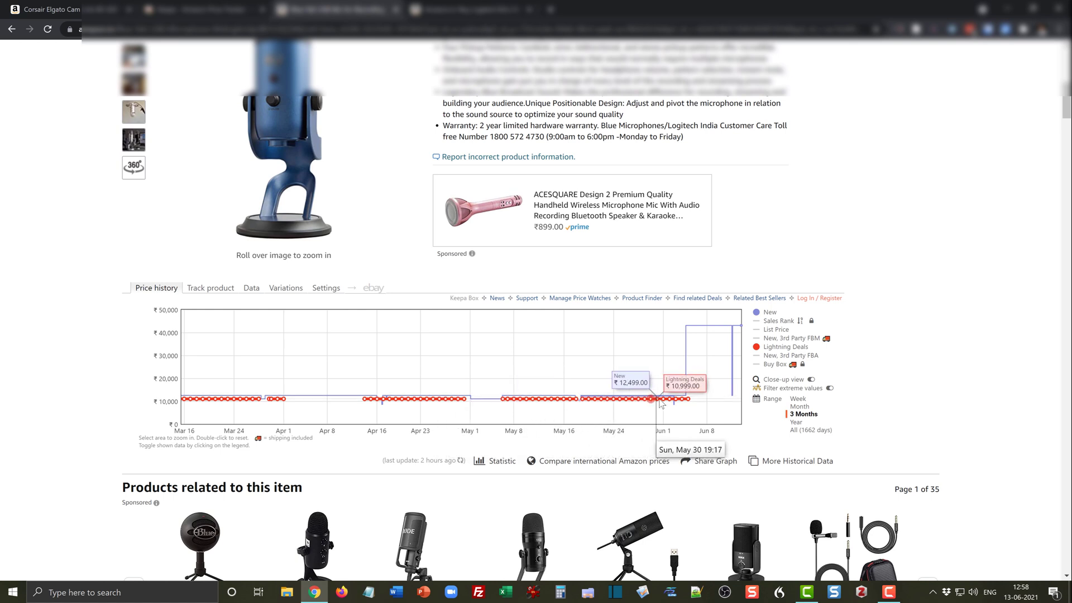
mouse_move(662, 400)
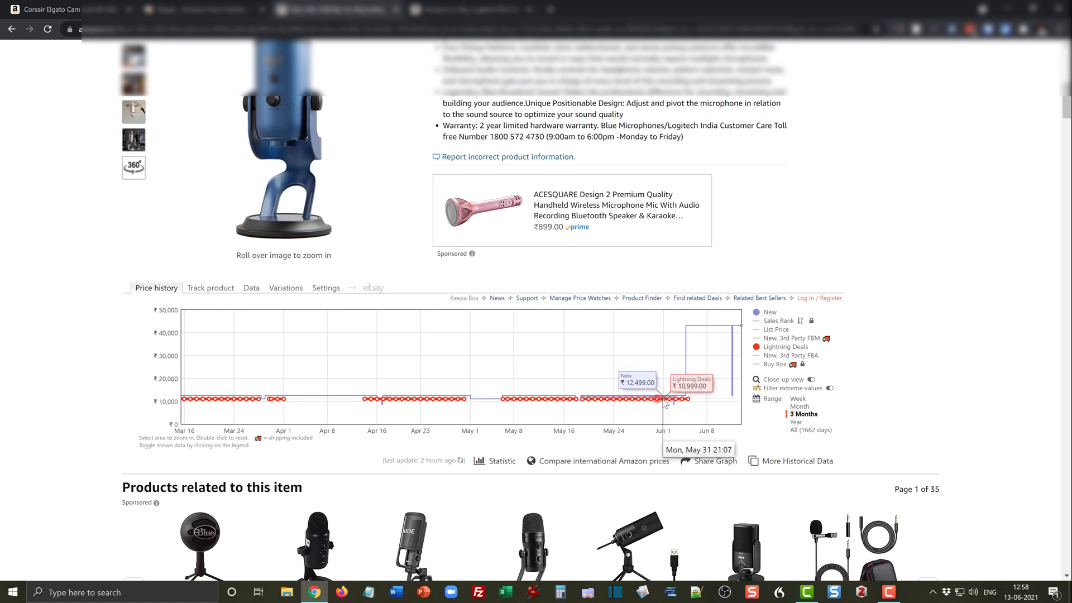
left_click(795, 422)
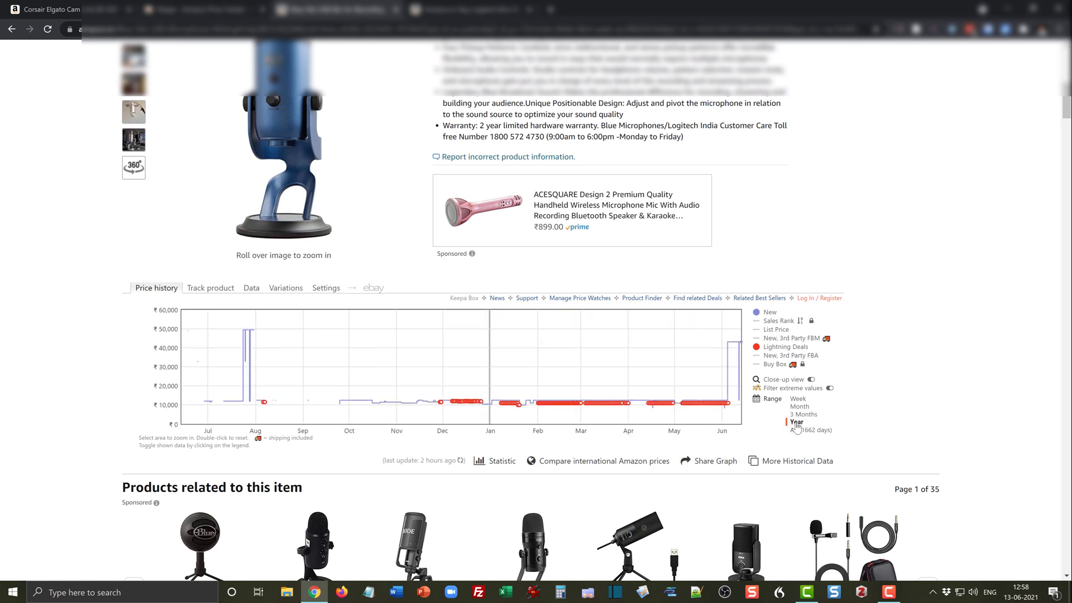
mouse_move(557, 402)
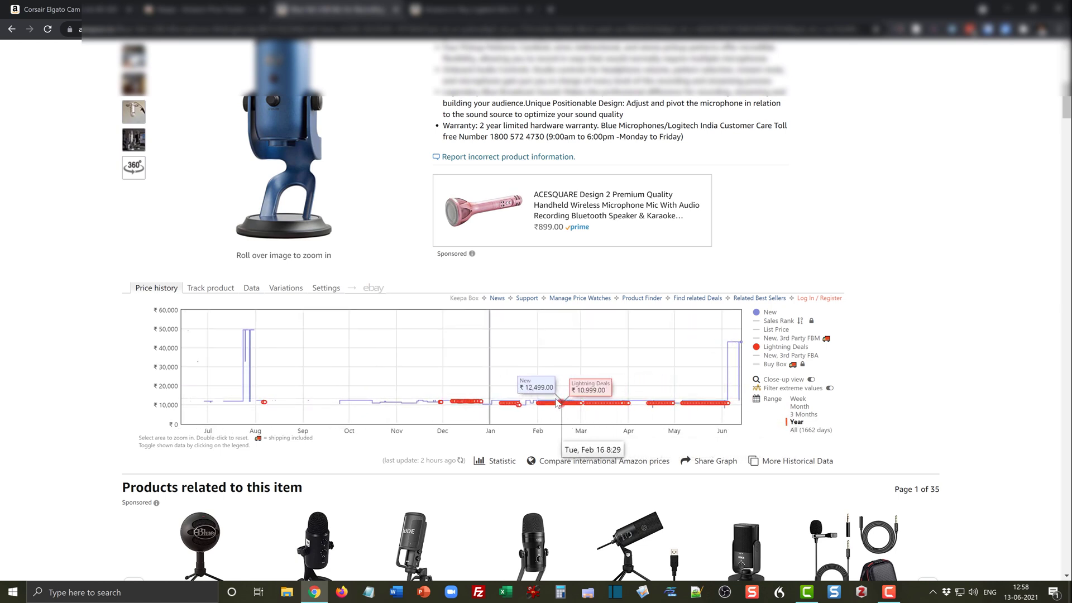
mouse_move(479, 409)
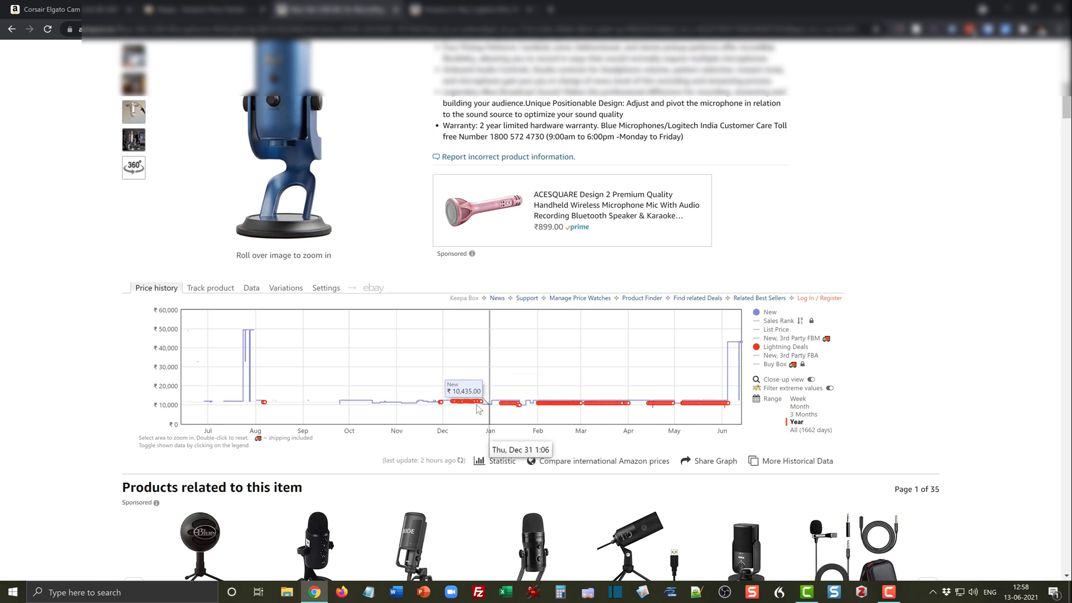
mouse_move(479, 403)
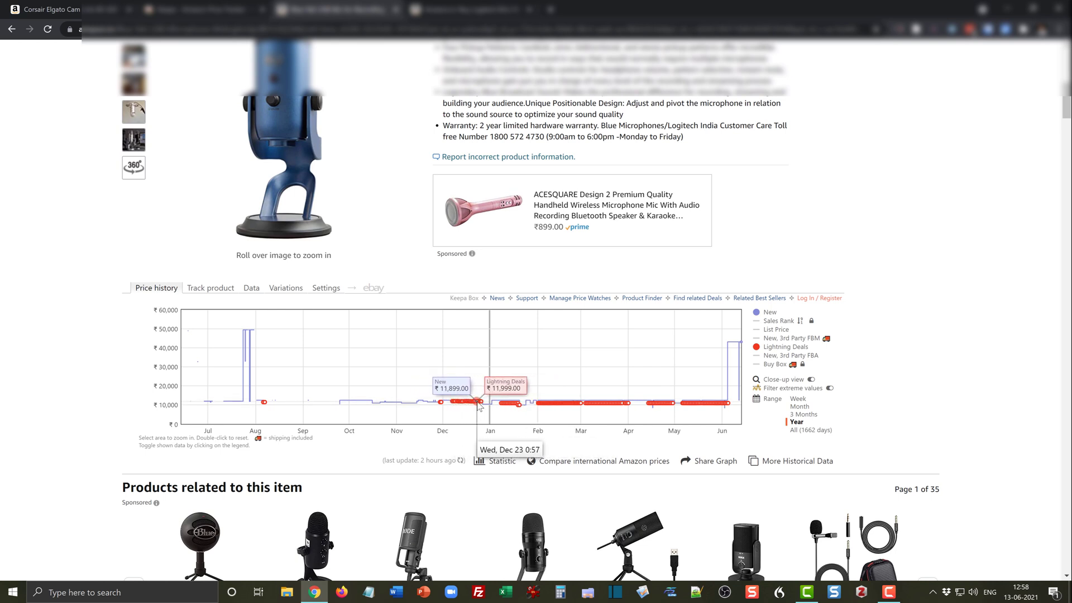
mouse_move(509, 406)
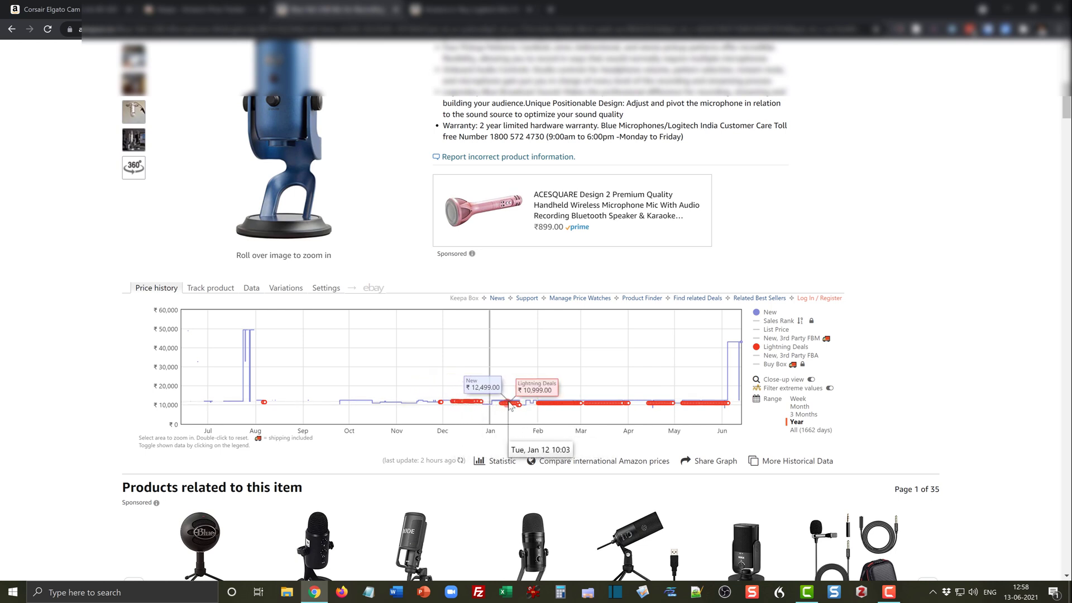
mouse_move(327, 412)
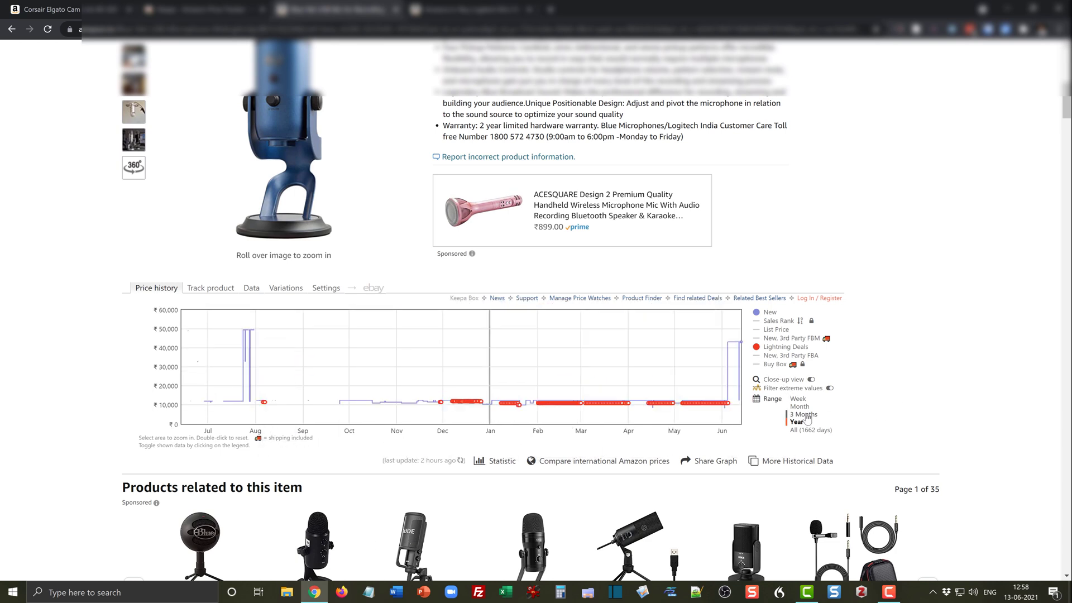
Set the Blue Yeti chart range to 3 Months, revealing the early-June jump to ₹43,080
left_click(802, 414)
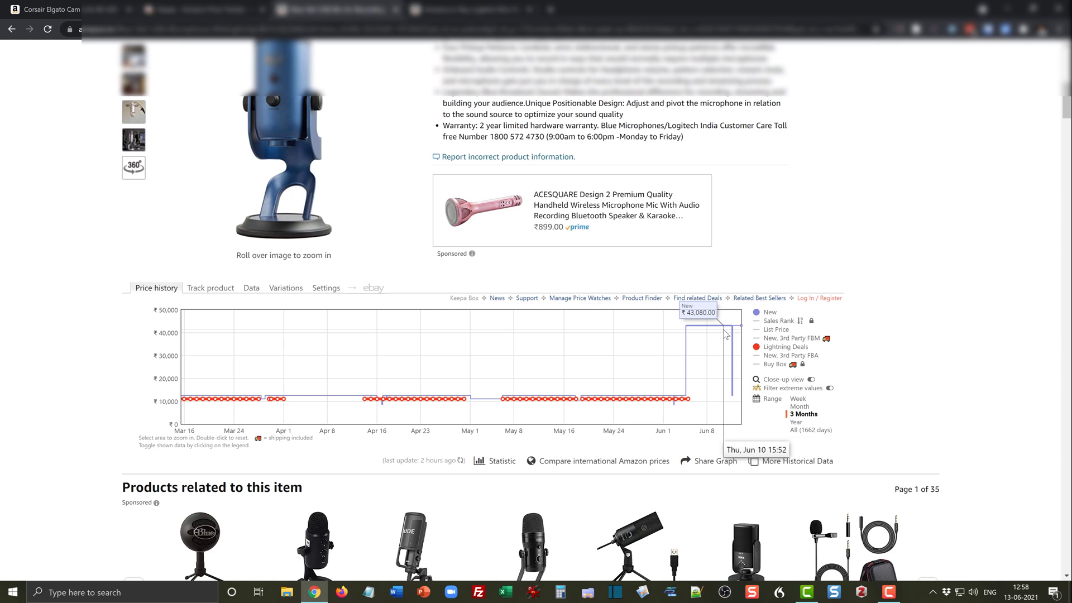
mouse_move(860, 396)
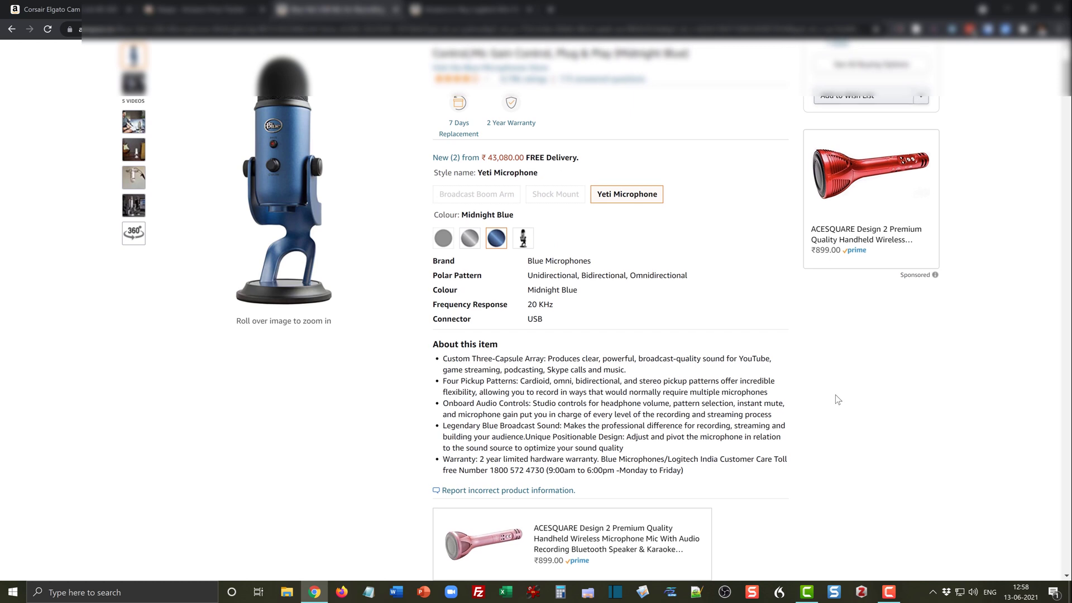
scroll("down", 3)
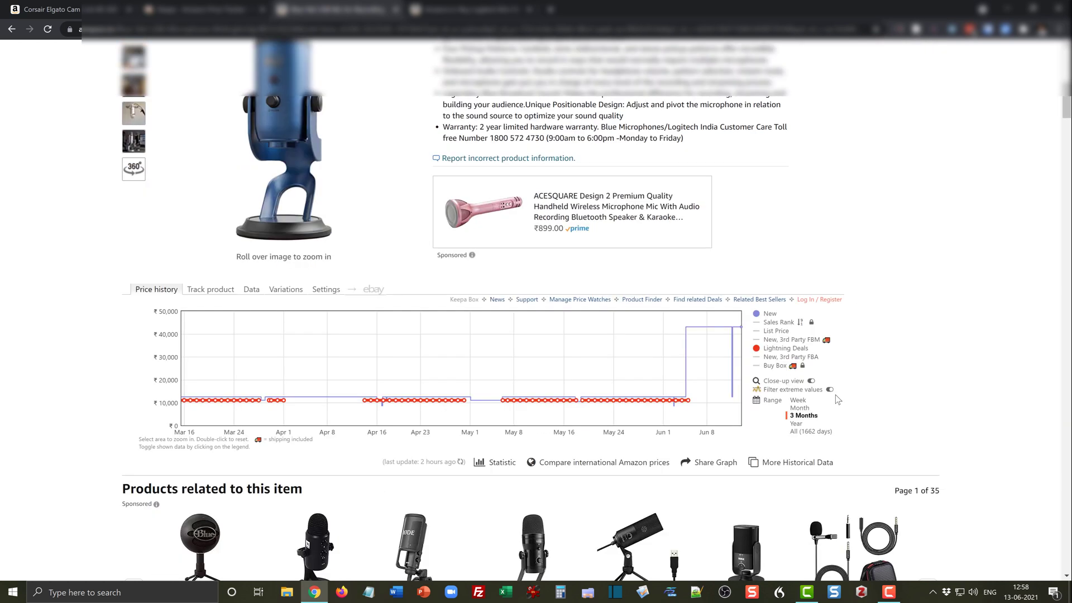
mouse_move(622, 401)
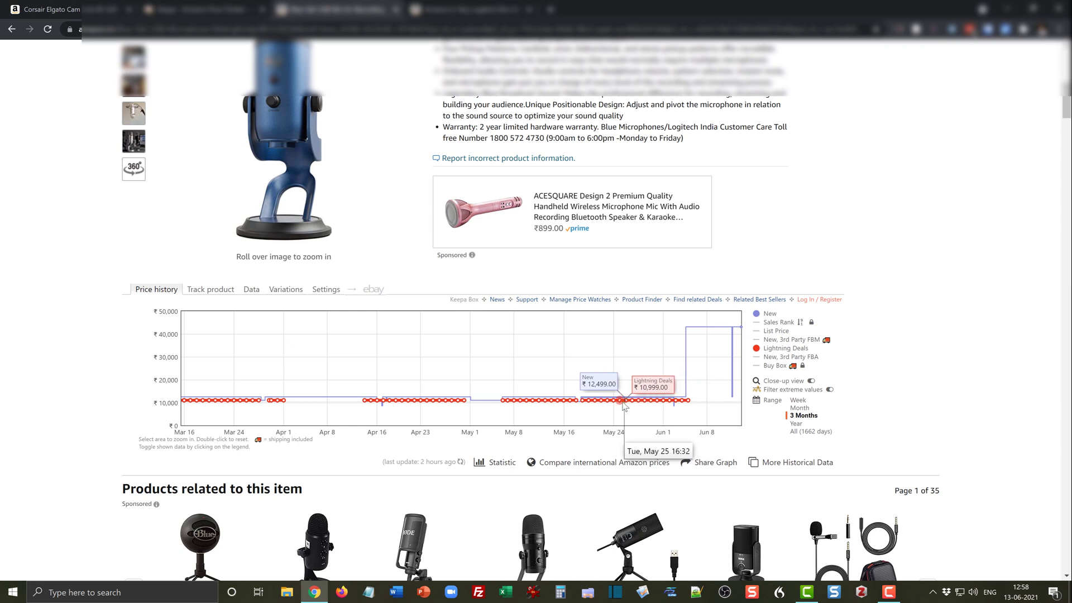
mouse_move(604, 404)
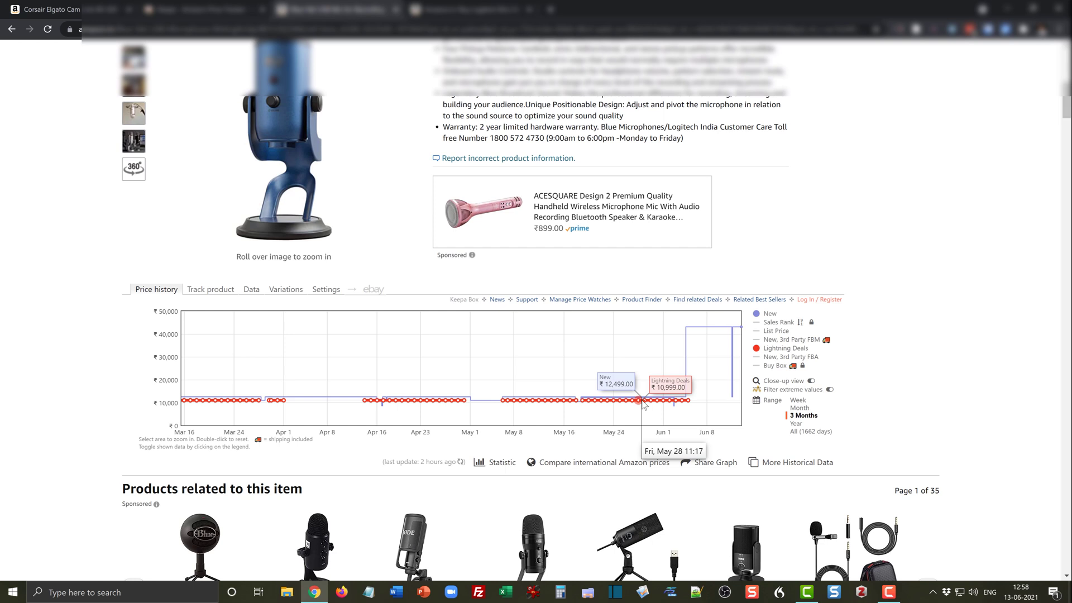
mouse_move(648, 401)
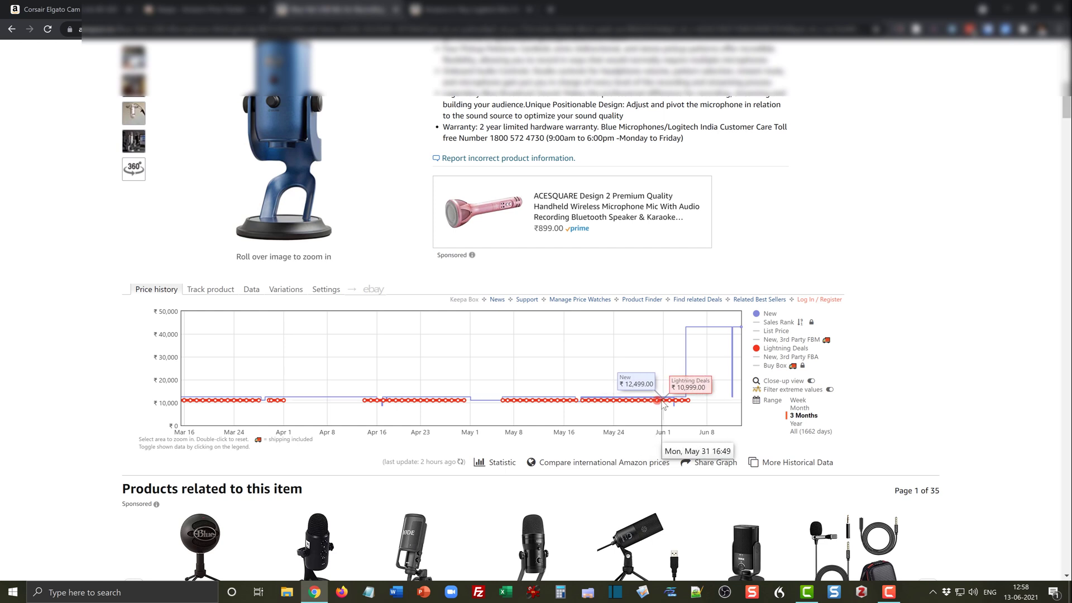
mouse_move(681, 406)
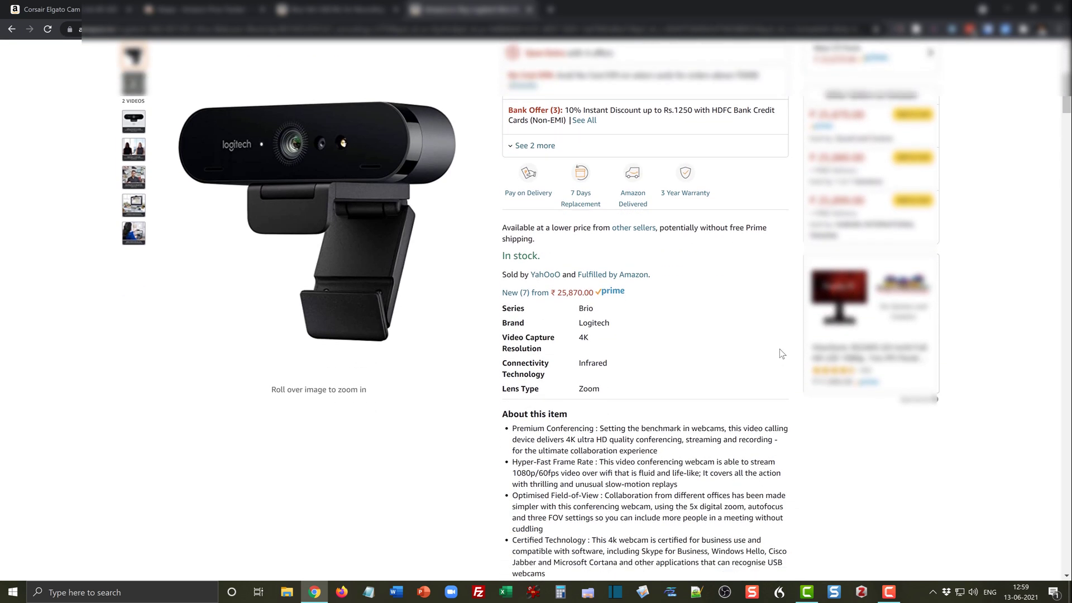
Scroll down the Logitech Brio page to its three-month Keepa price chart
scroll("down", 3)
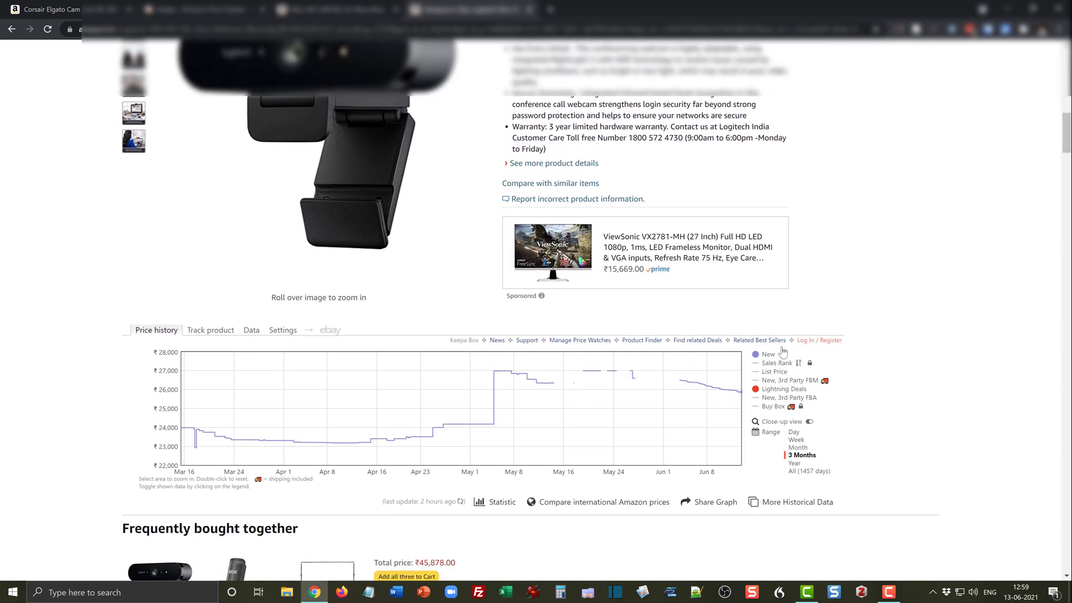
scroll("down", 3)
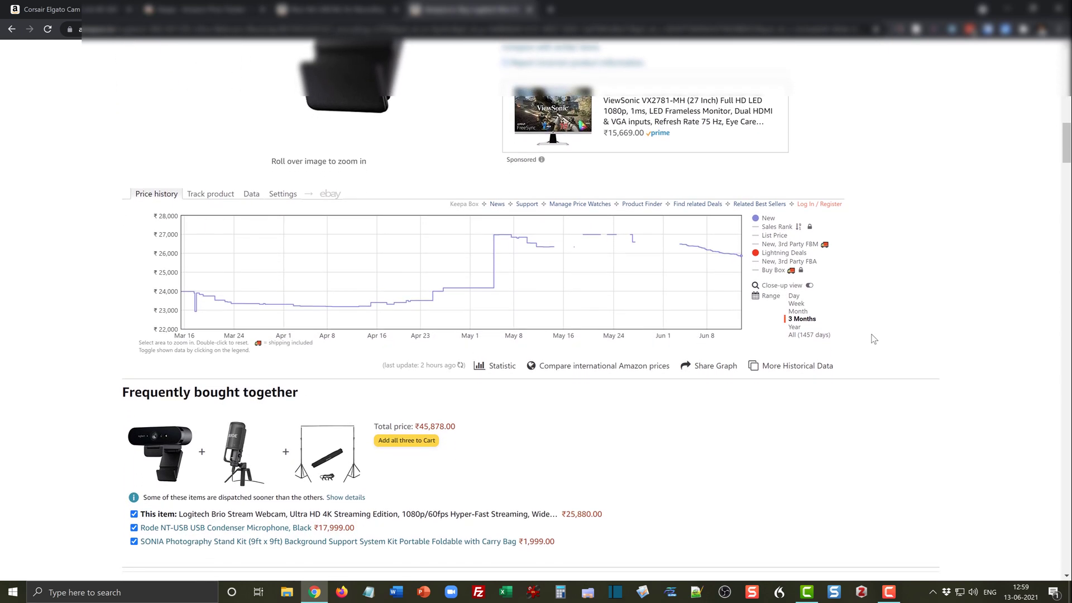
scroll("down", 3)
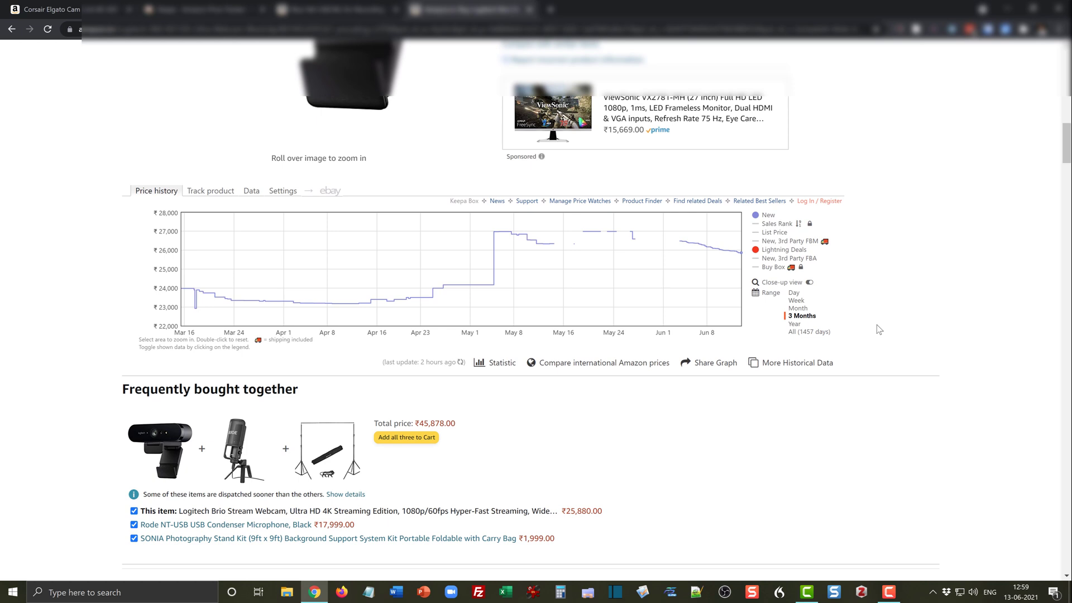
mouse_move(213, 300)
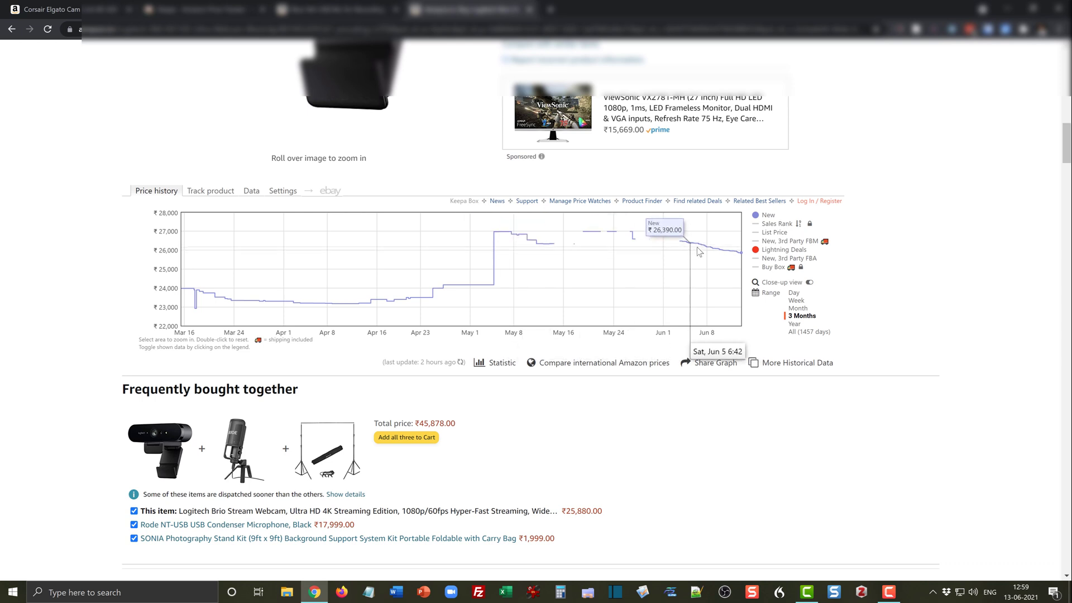
mouse_move(739, 266)
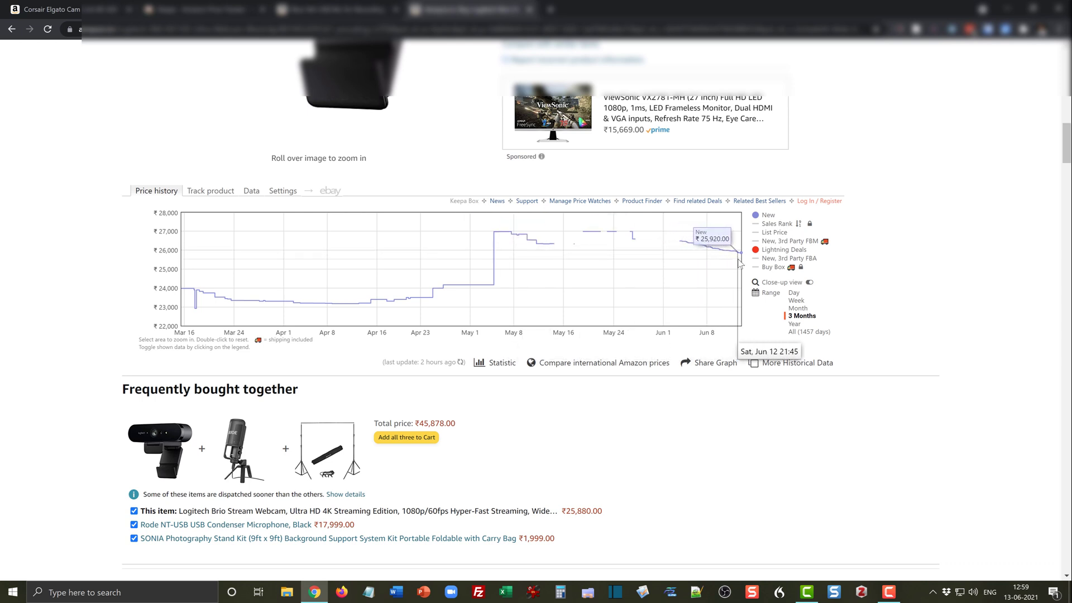
mouse_move(741, 266)
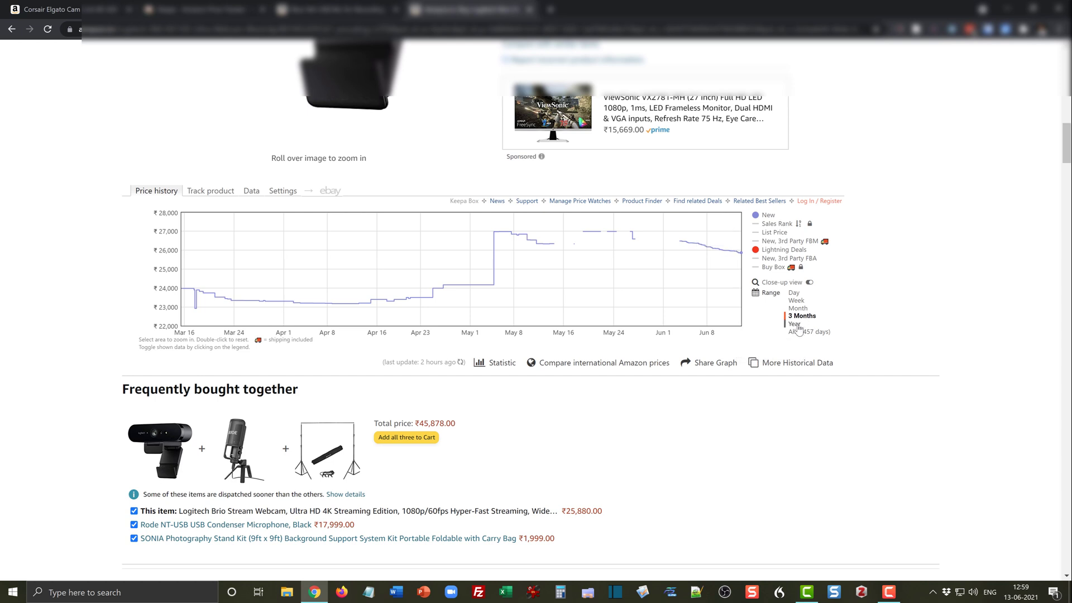
Set the Logitech Brio chart range to Year, showing the July–August prices above ₹50,000
left_click(794, 324)
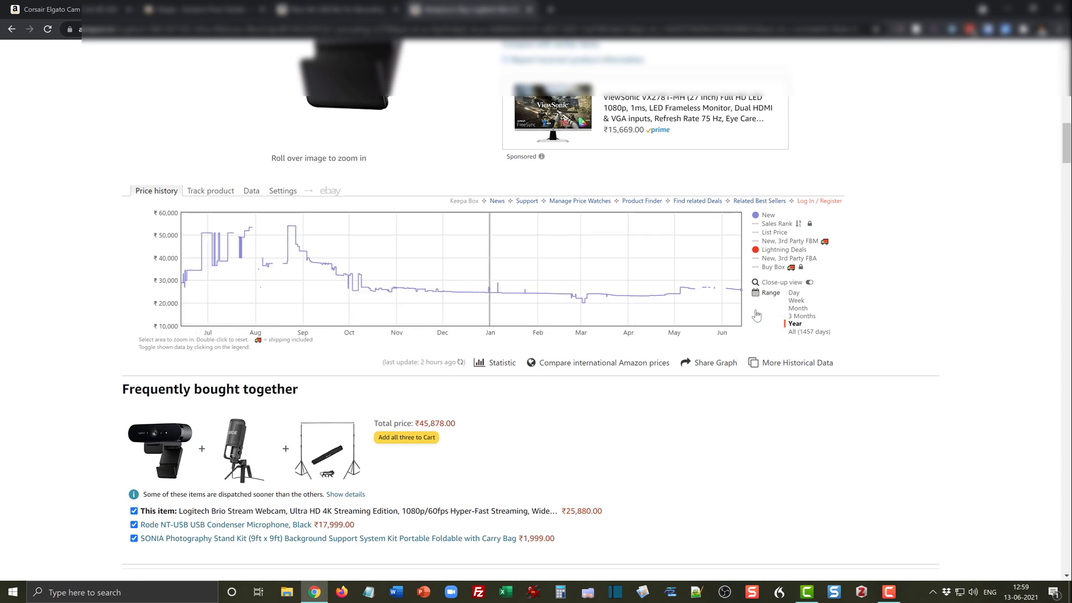
mouse_move(209, 249)
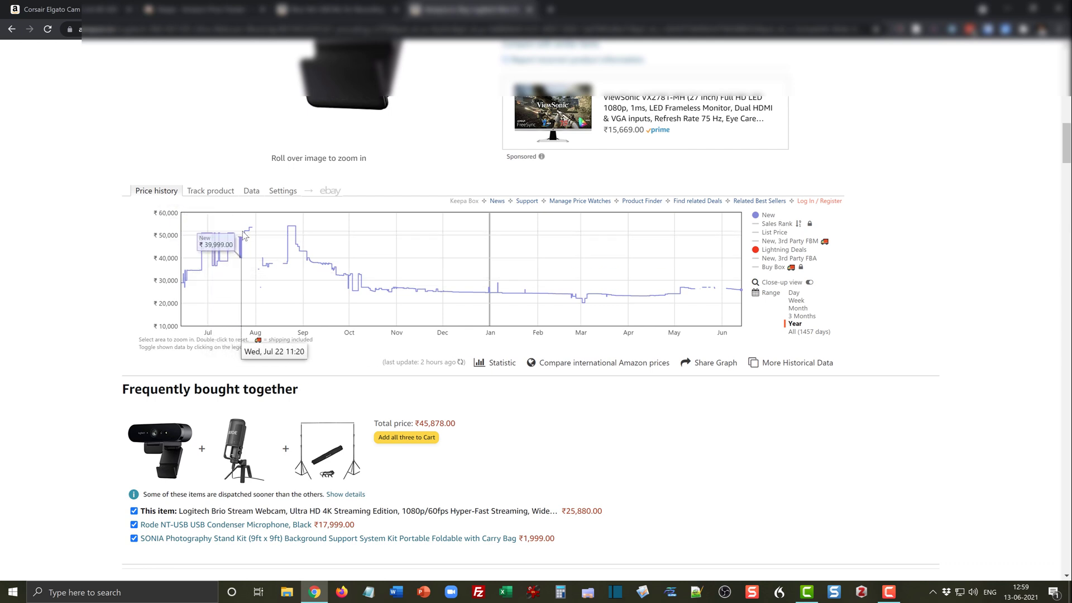
mouse_move(258, 233)
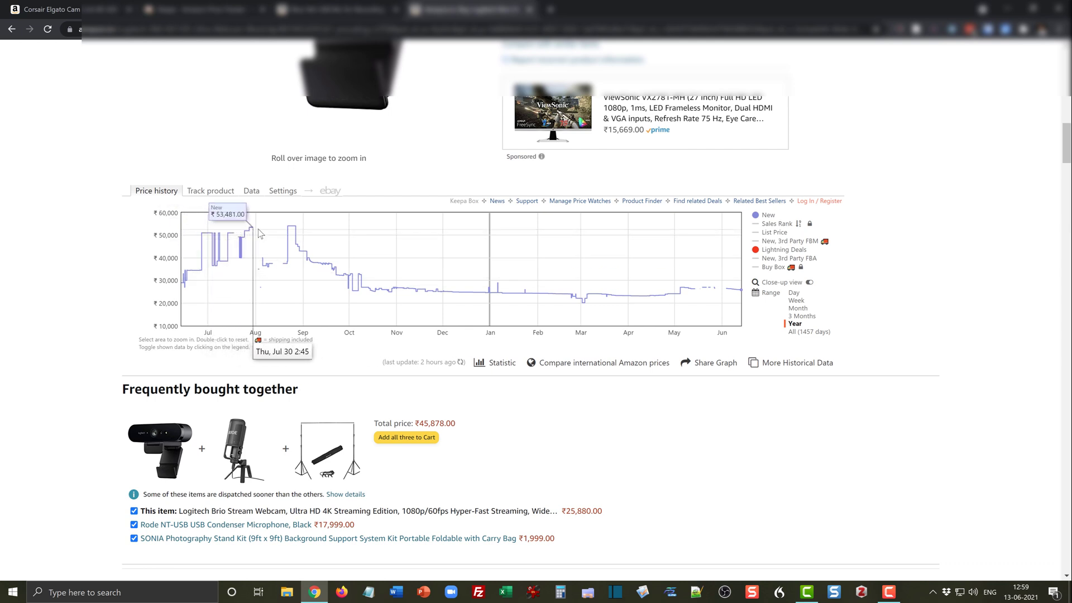
mouse_move(293, 235)
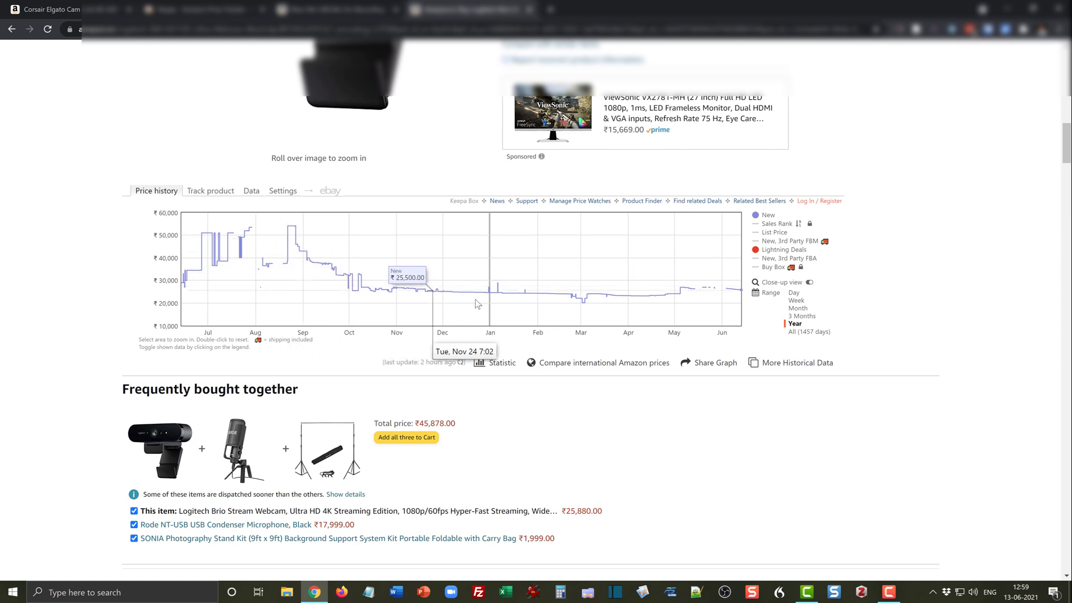
mouse_move(644, 299)
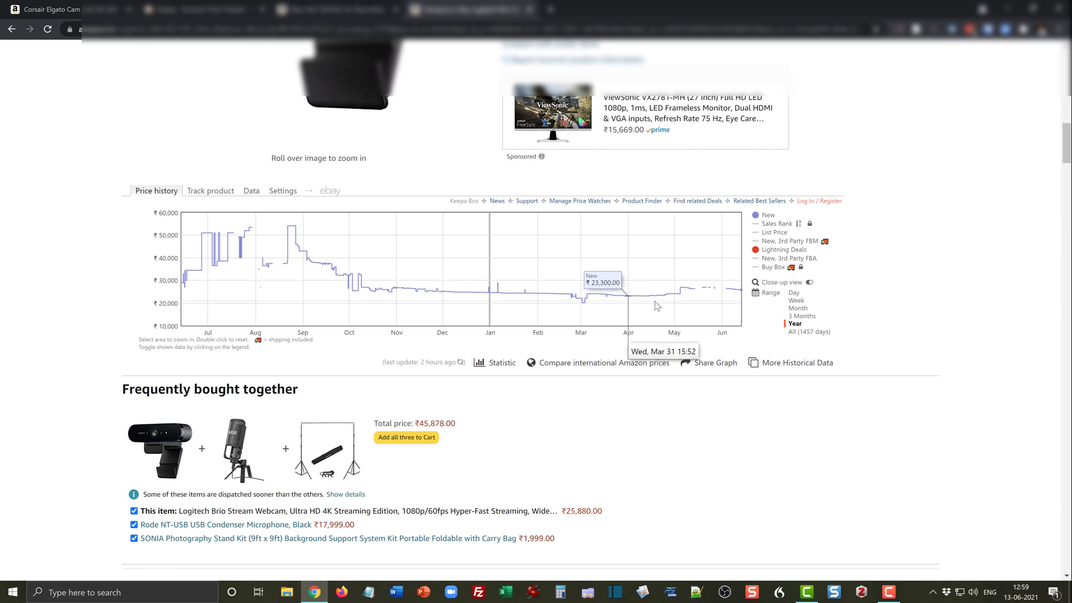
mouse_move(841, 255)
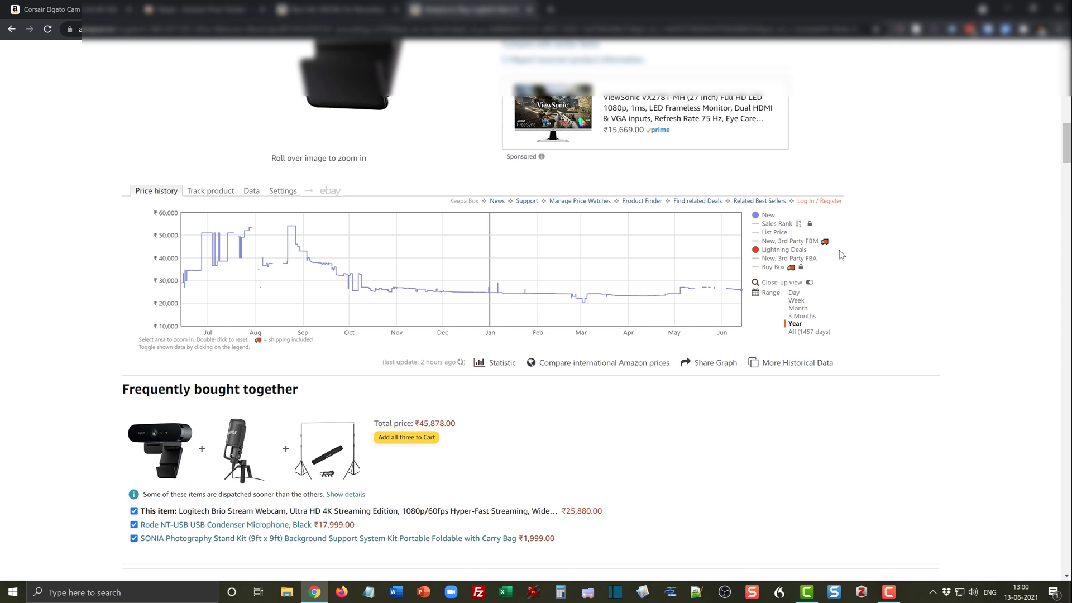
Set the Logitech Brio chart range back to 3 Months, around ₹23,000–₹27,000 for New
left_click(801, 315)
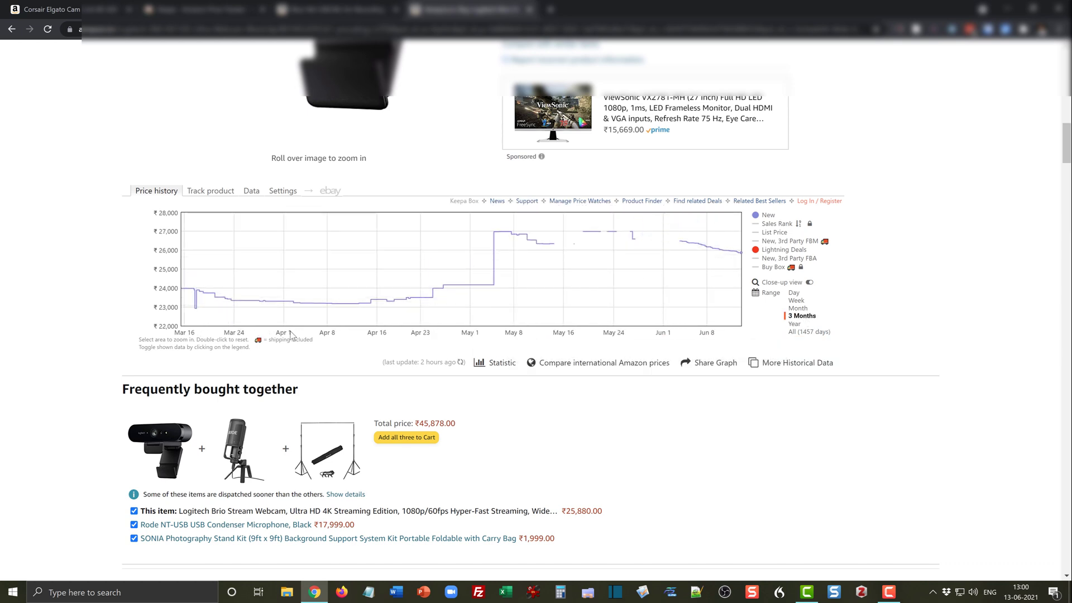
mouse_move(360, 309)
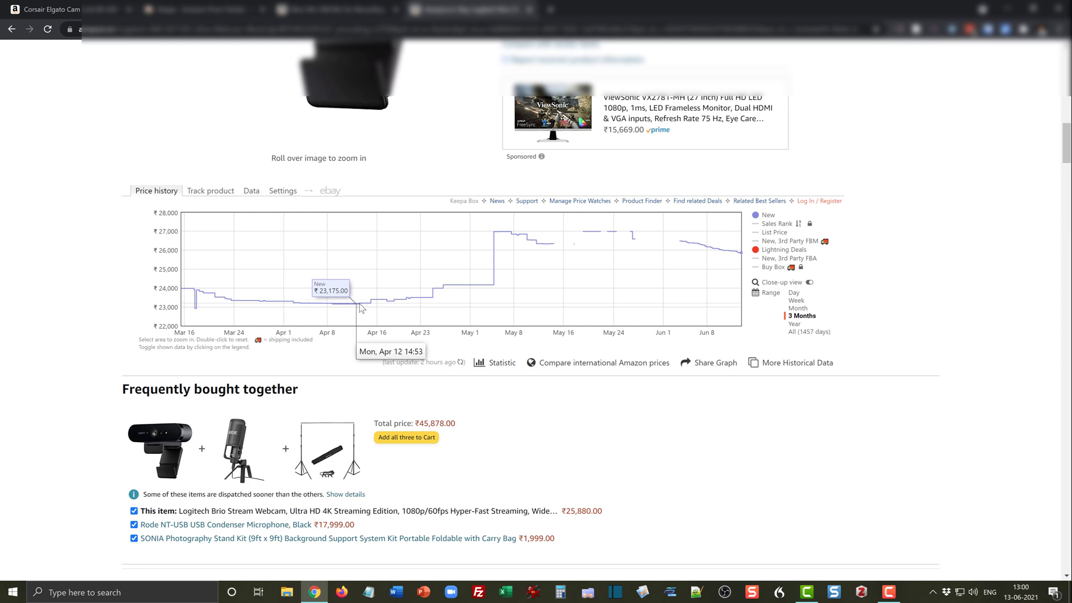
mouse_move(244, 308)
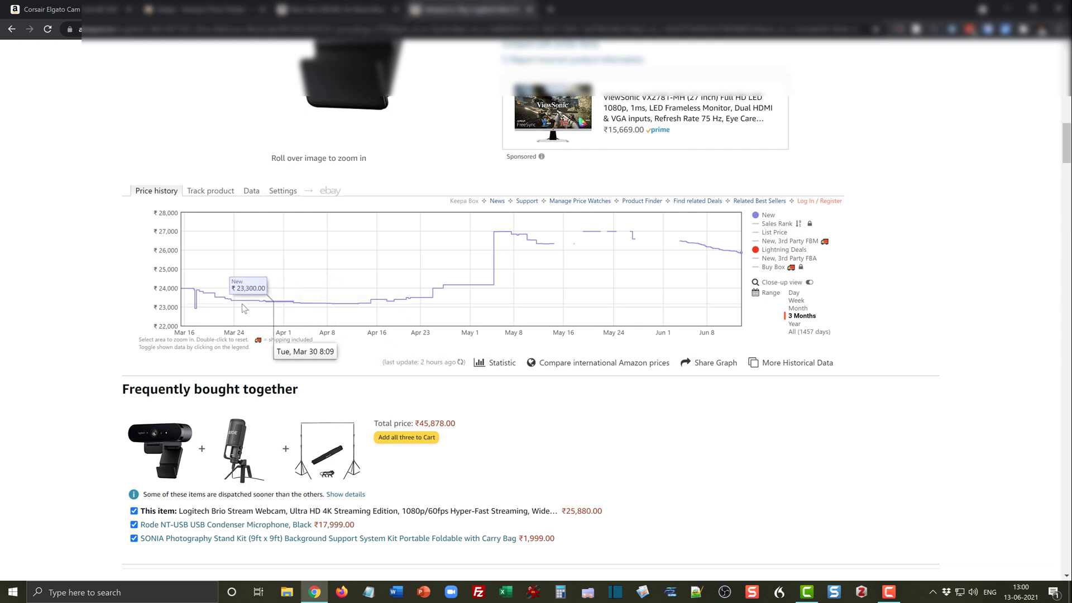
mouse_move(335, 311)
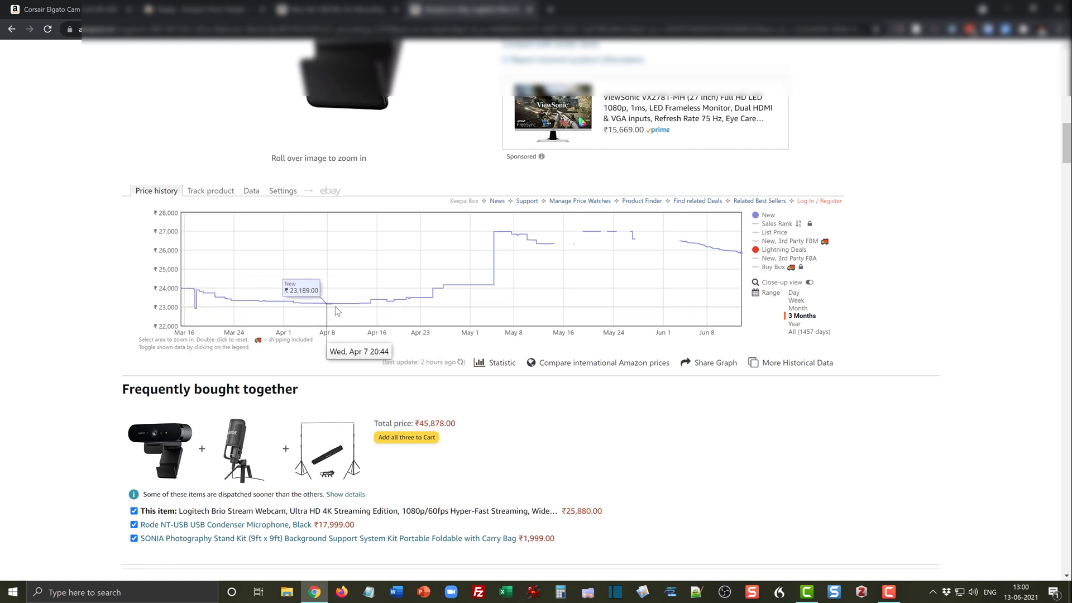
mouse_move(466, 285)
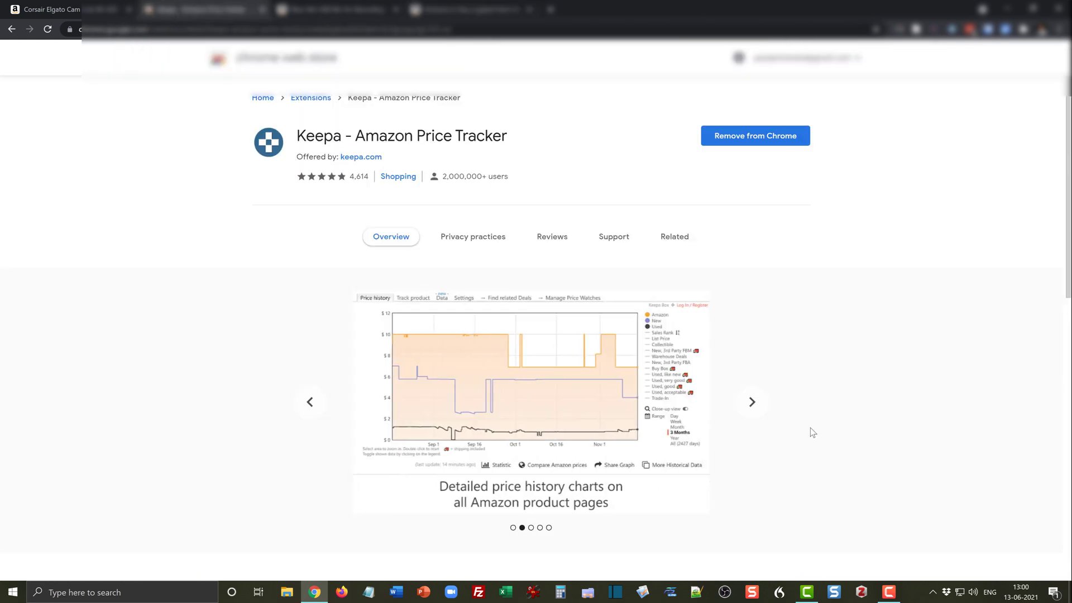
mouse_move(881, 446)
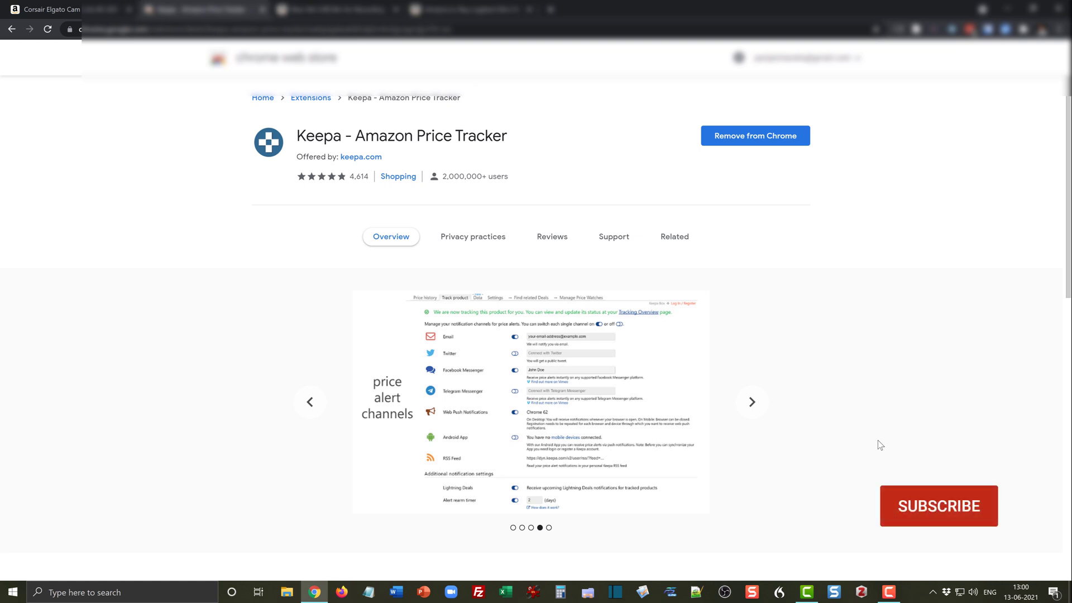
Advance the Keepa extension's screenshot carousel to the price-alert channels image
left_click(751, 401)
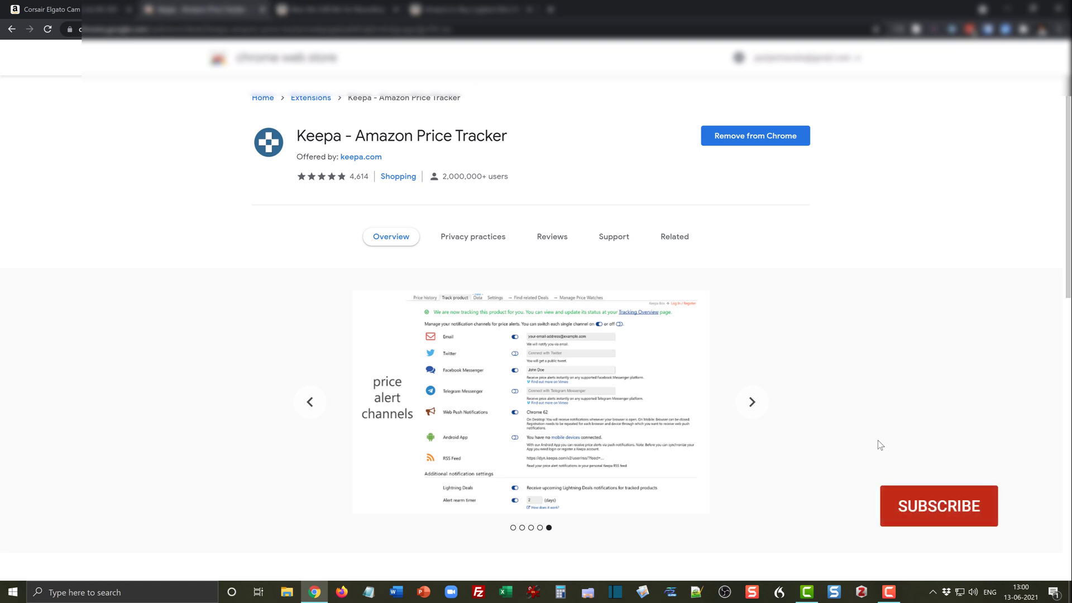